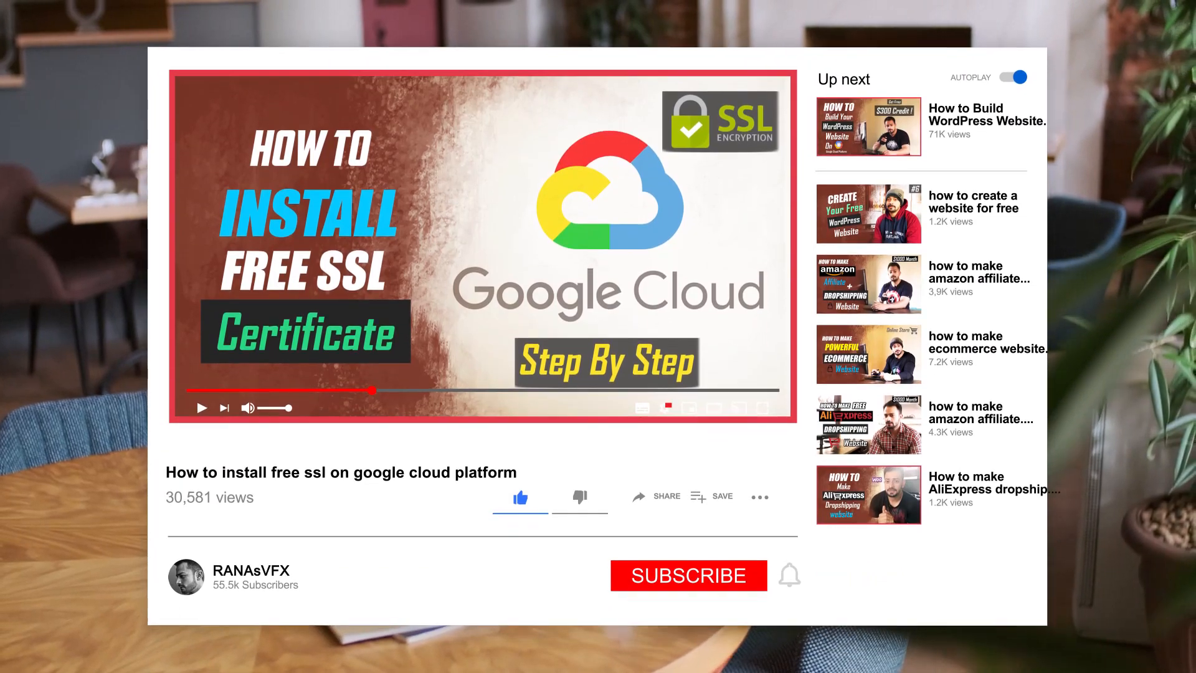
# Open the RANAsVFX Lean VFX & Motion Graphics result and see the 'Not secure' address-bar label.
pyautogui.click(687, 575)
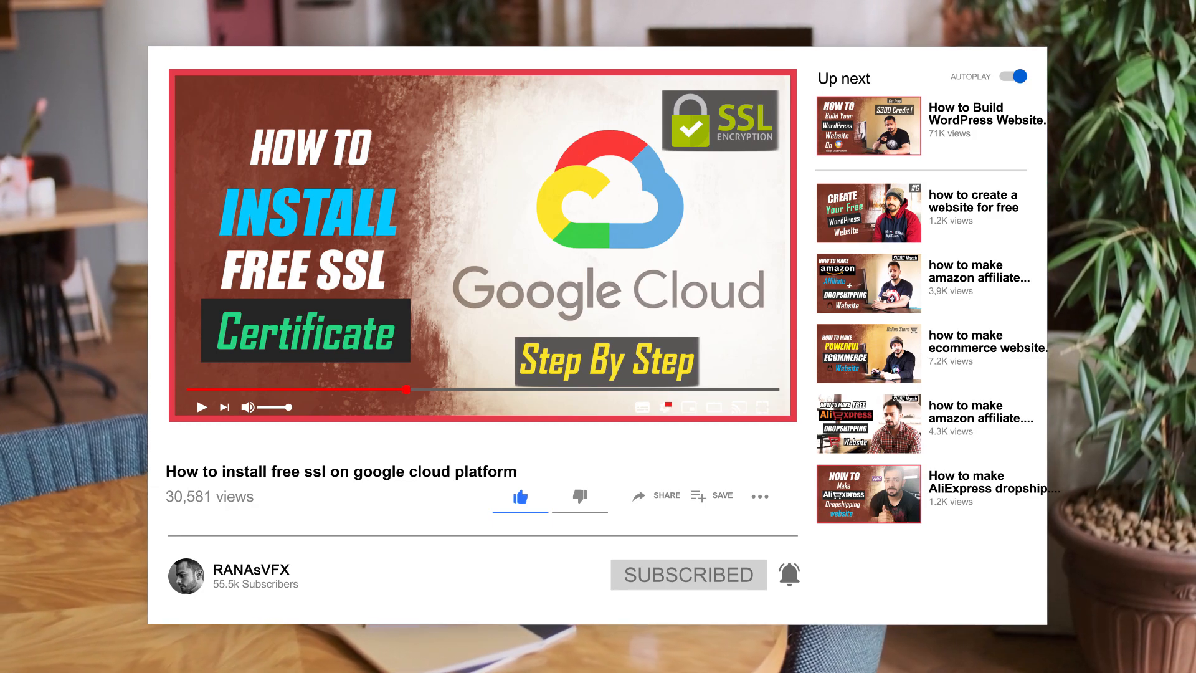
pyautogui.scroll(-3)
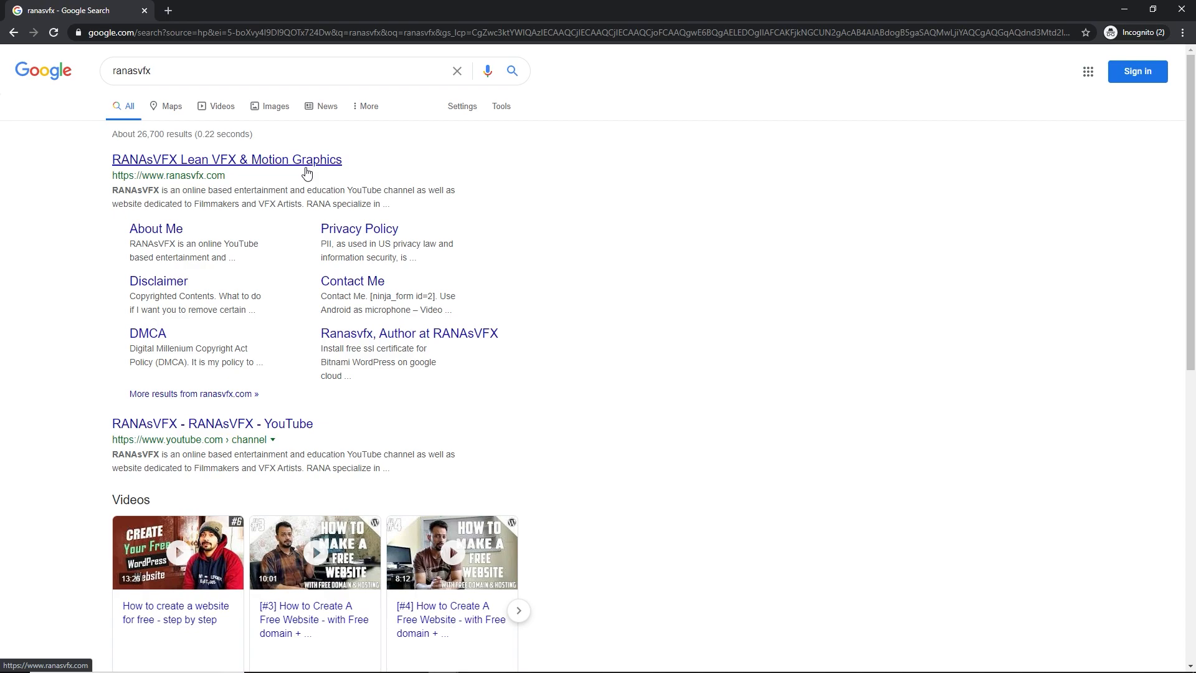
pyautogui.click(225, 159)
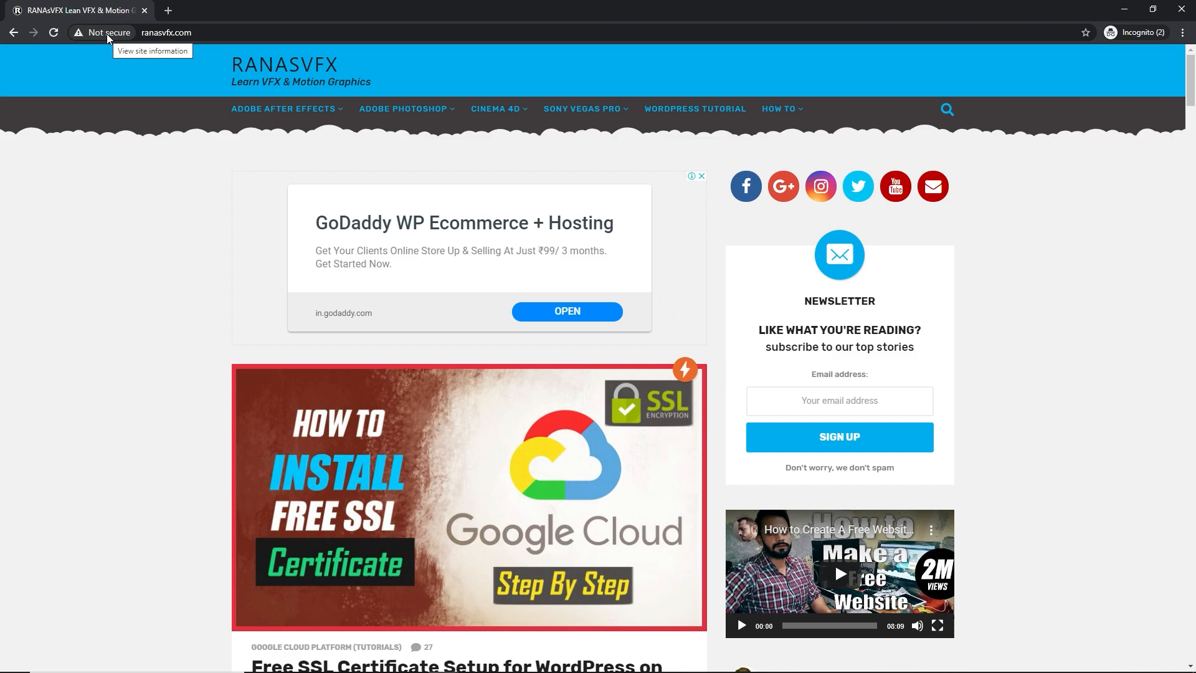
pyautogui.moveTo(104, 33)
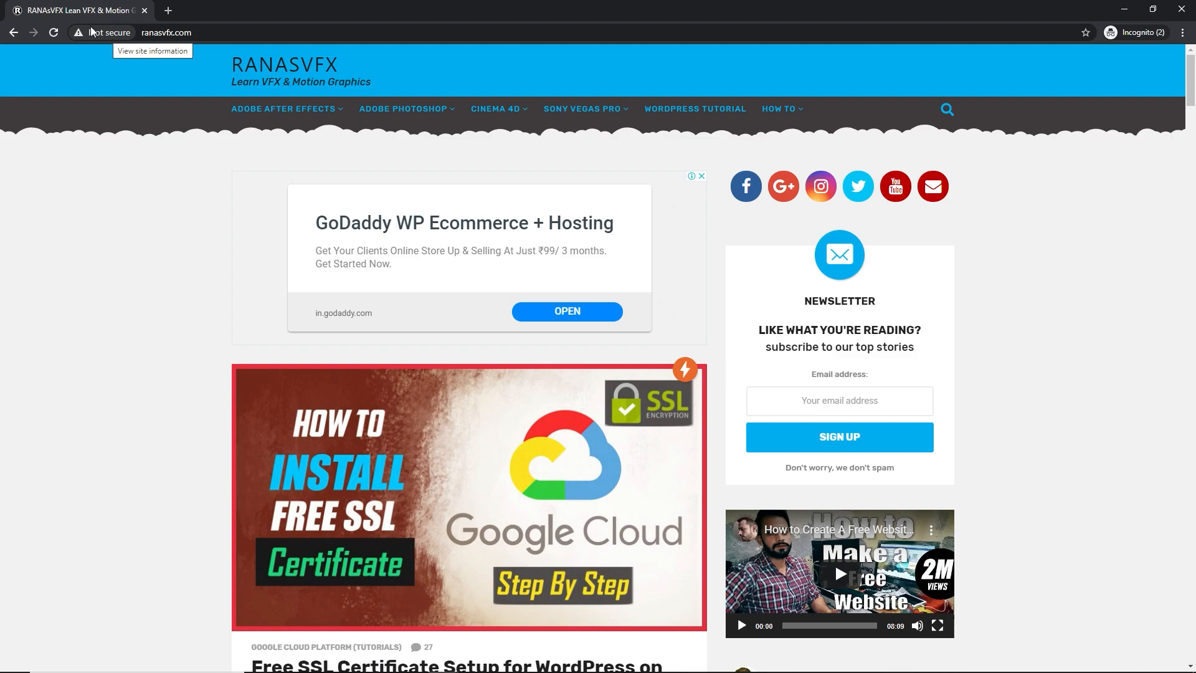
pyautogui.moveTo(110, 48)
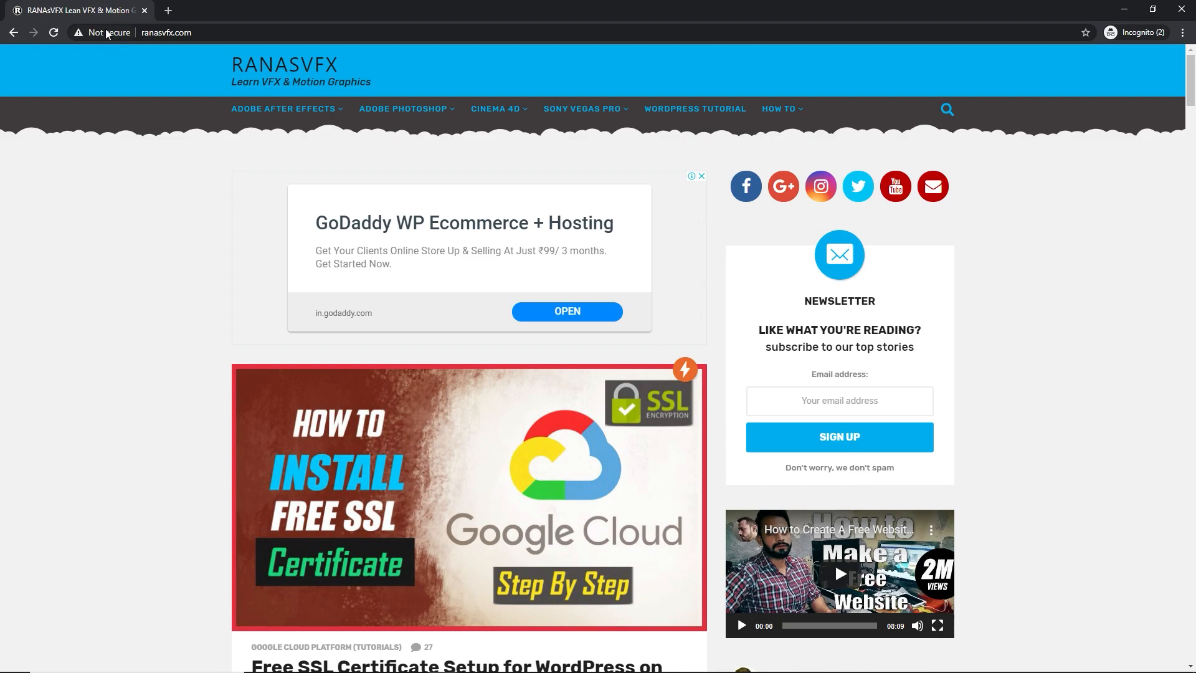
pyautogui.moveTo(216, 58)
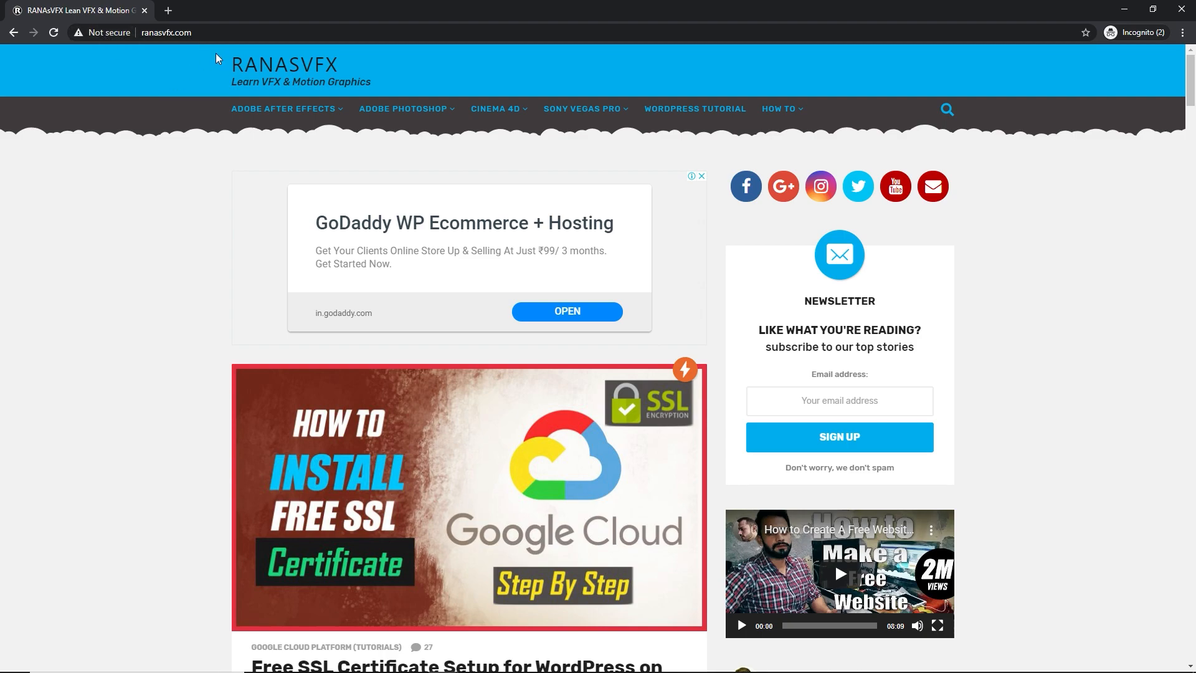
pyautogui.scroll(-3)
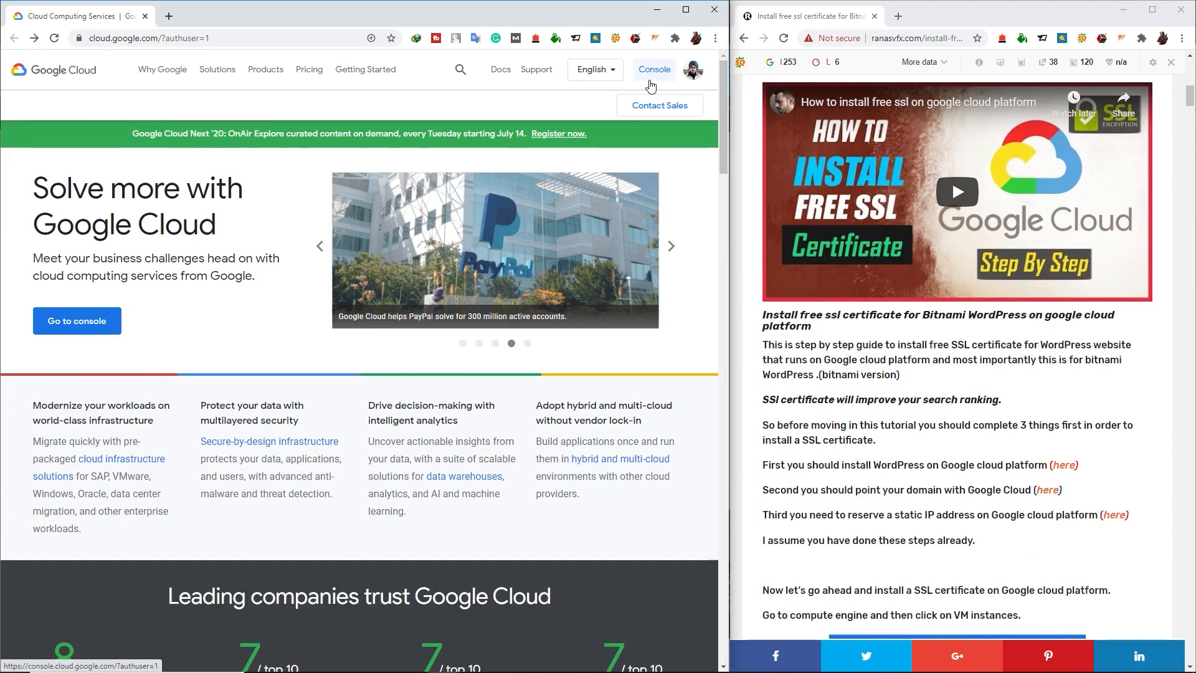
# Enter the Cloud Console and navigate the services menu to Compute Engine VM instances.
pyautogui.click(651, 70)
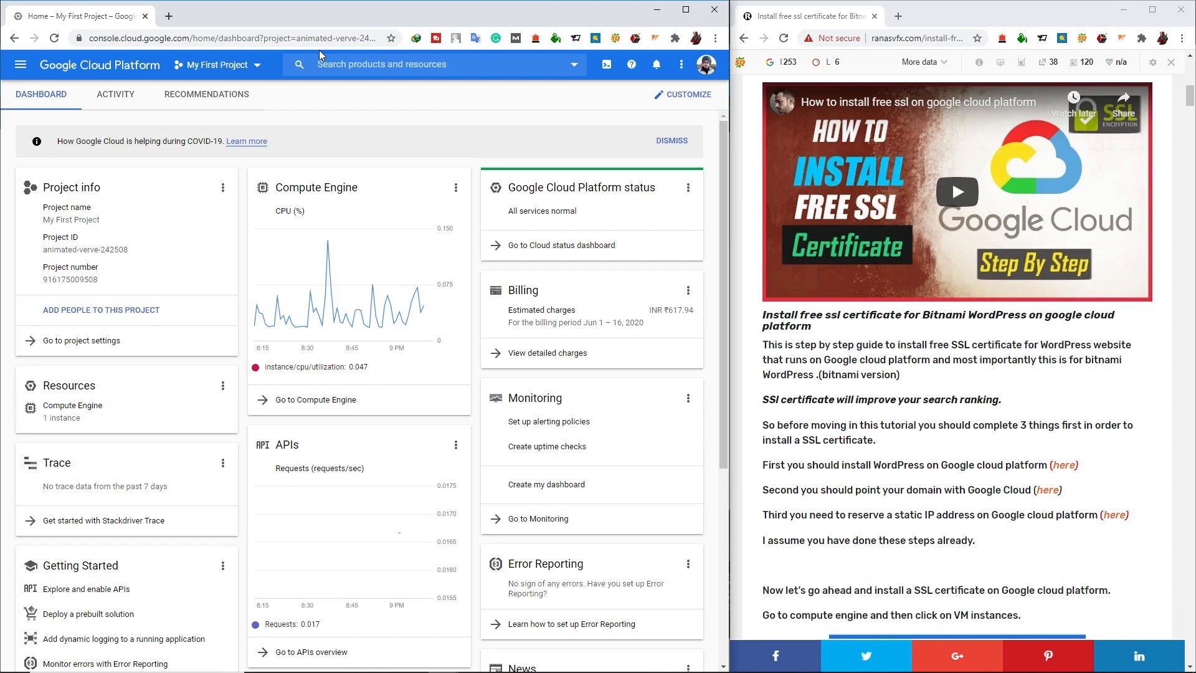
pyautogui.click(217, 64)
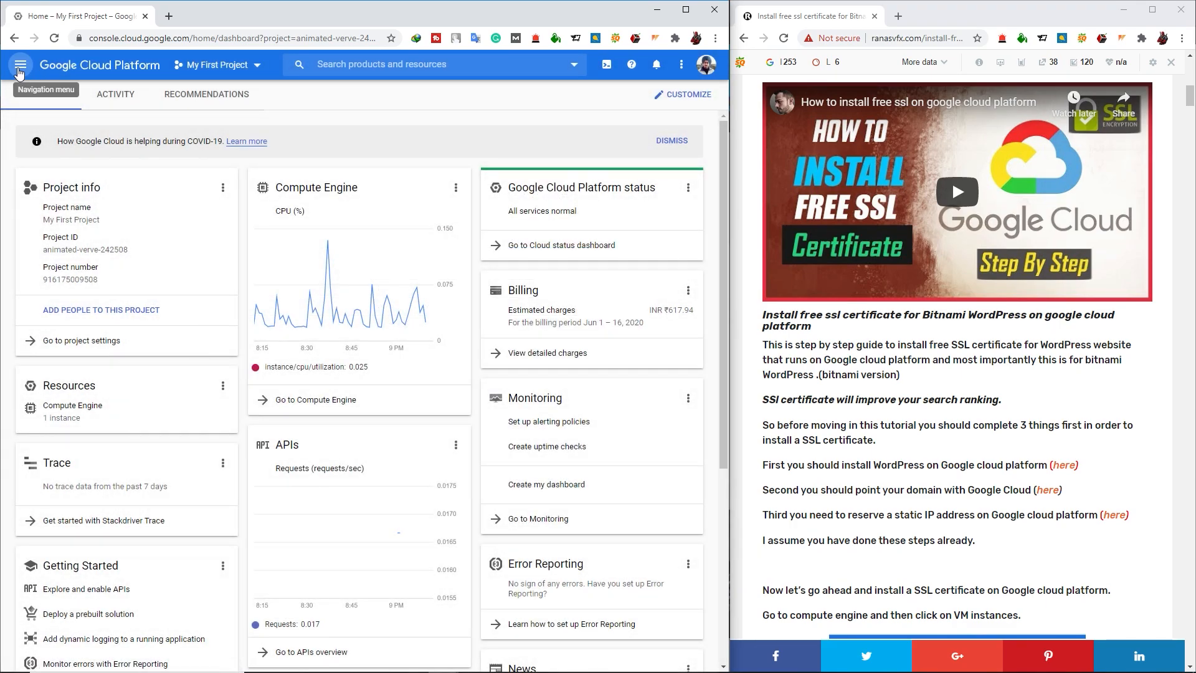
pyautogui.click(20, 63)
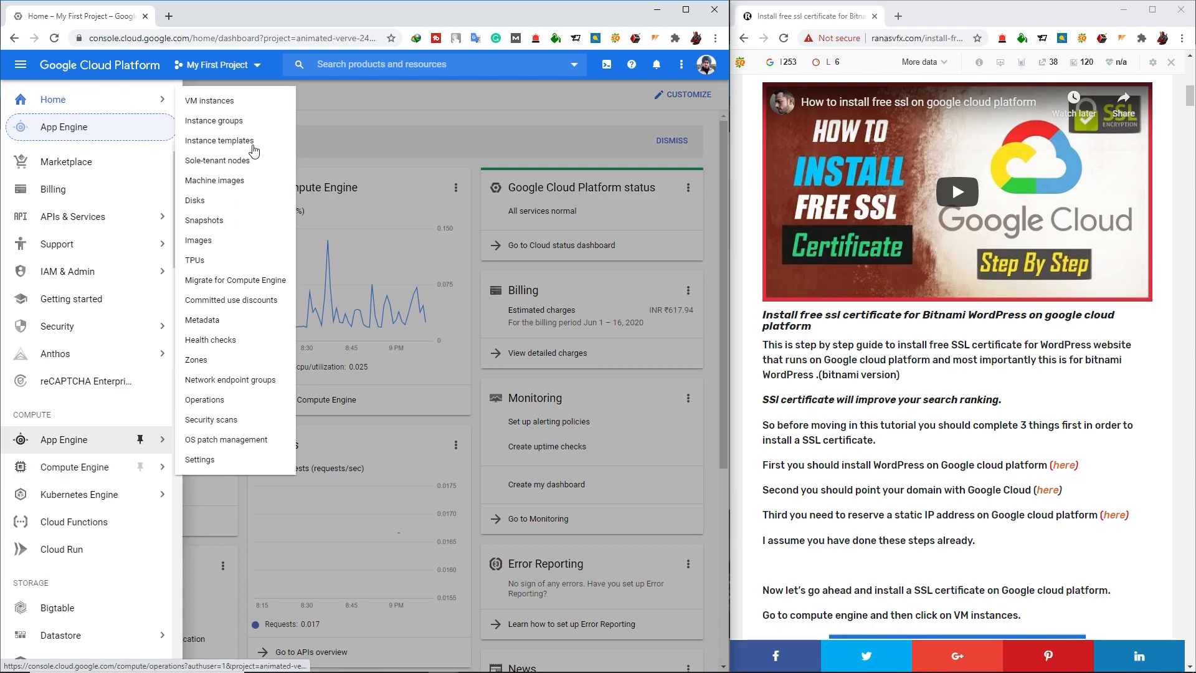
pyautogui.click(209, 100)
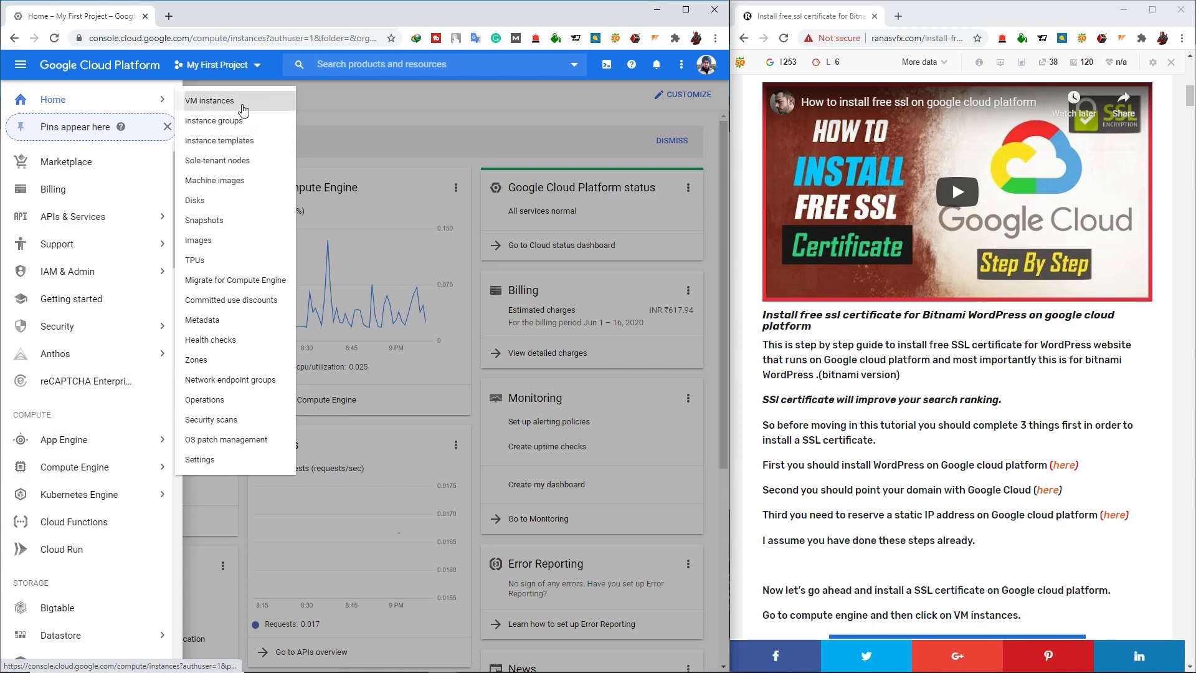
# Start an SSH session to wordpress-ranasvfx-vm and move the console window out of the way.
pyautogui.click(209, 99)
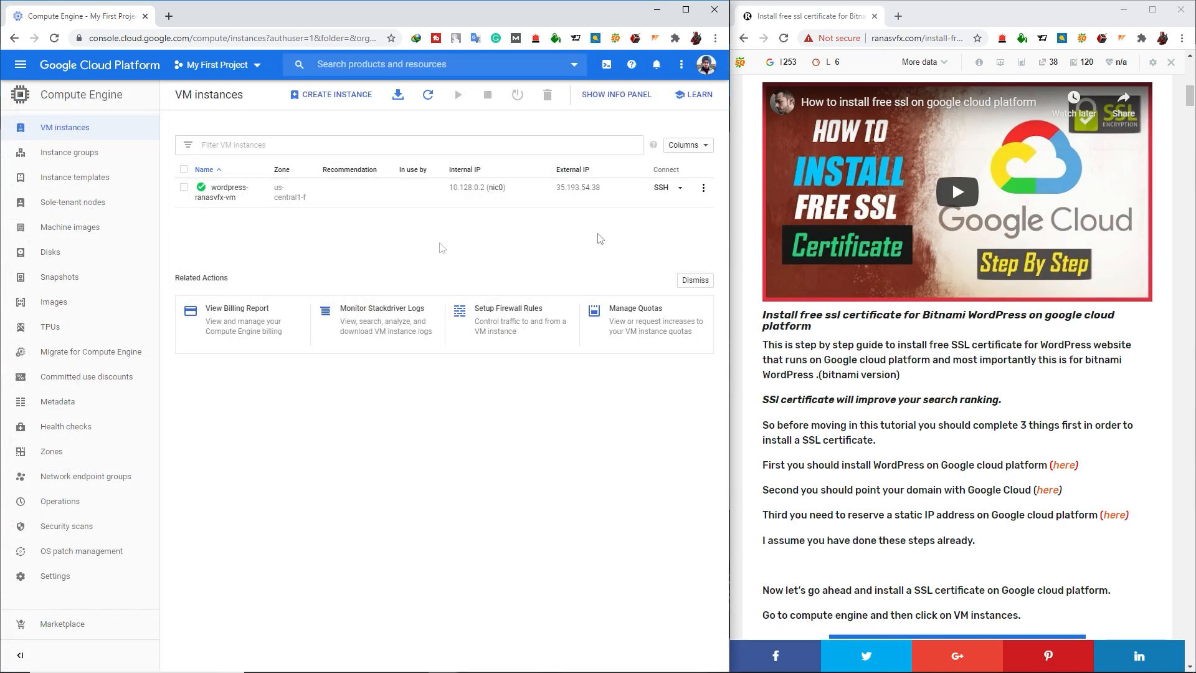
pyautogui.moveTo(660, 198)
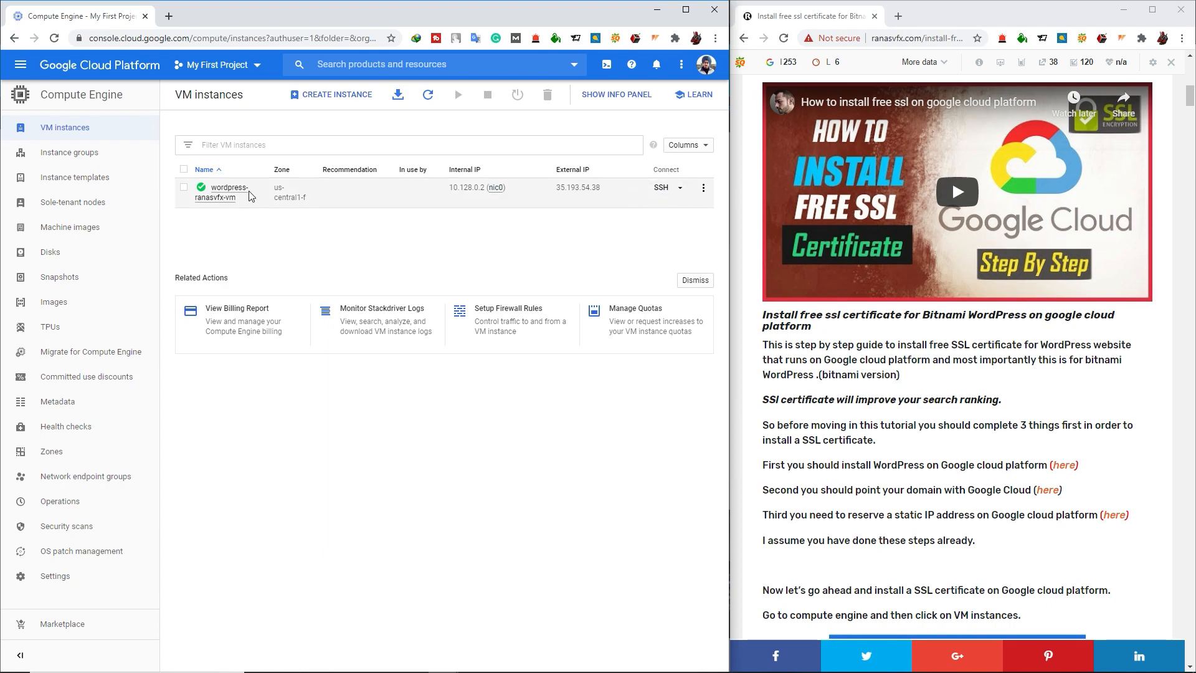
pyautogui.moveTo(226, 192)
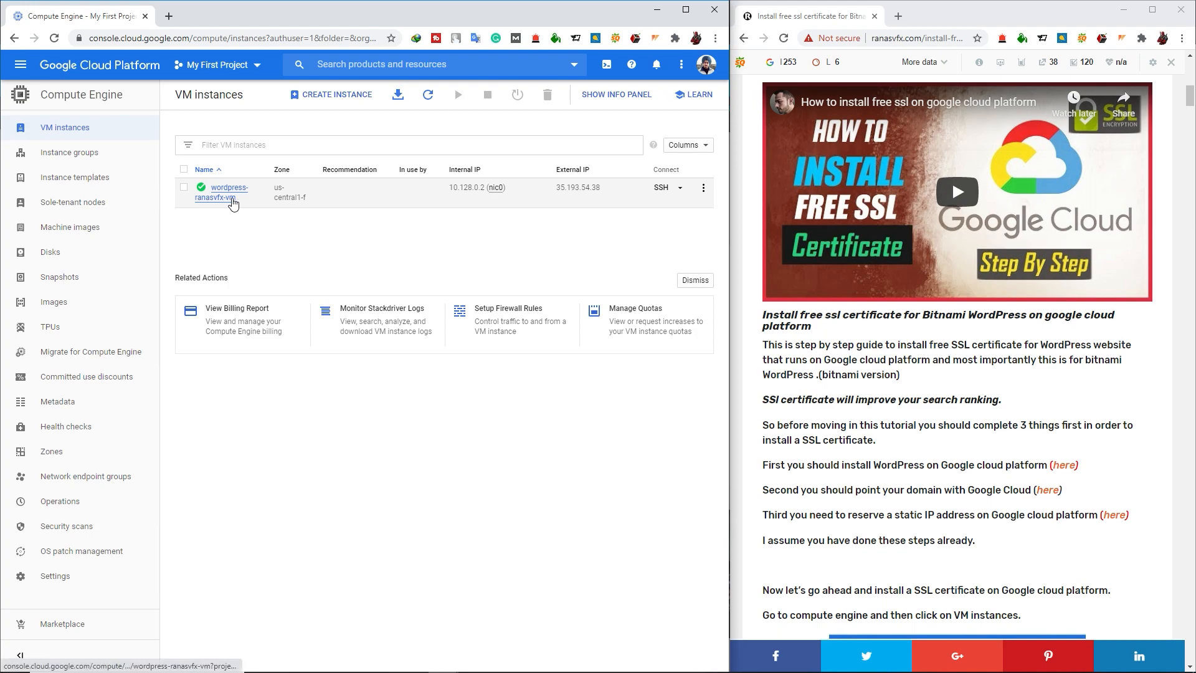
pyautogui.moveTo(660, 192)
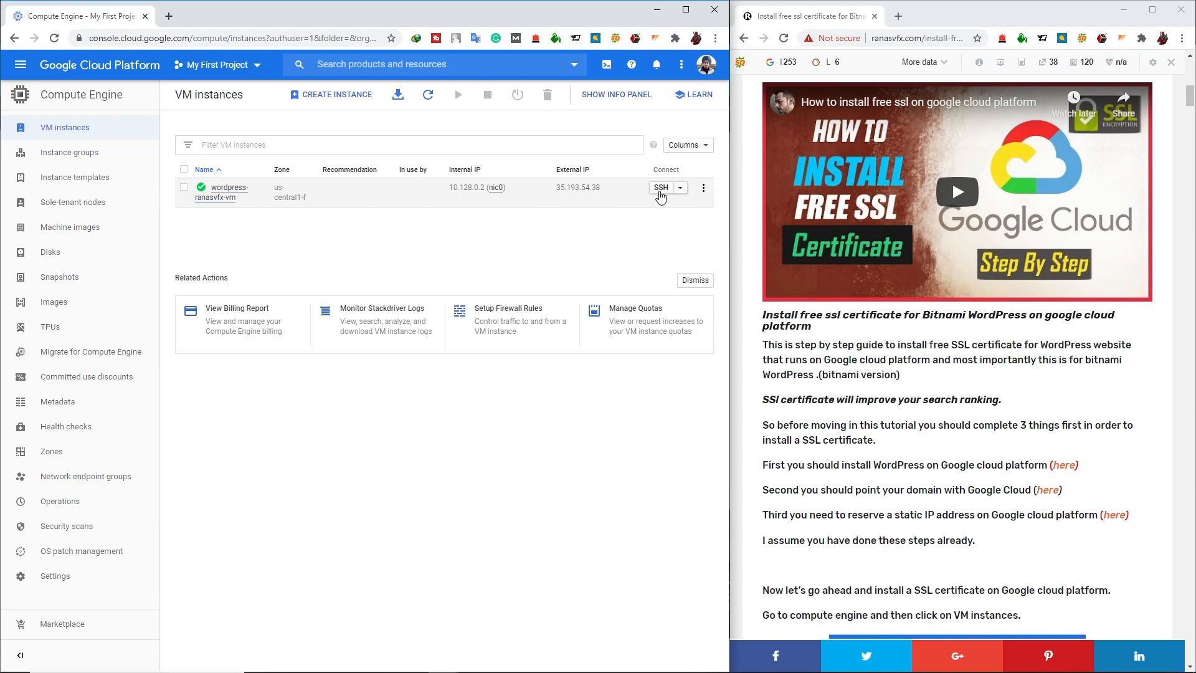
pyautogui.click(660, 187)
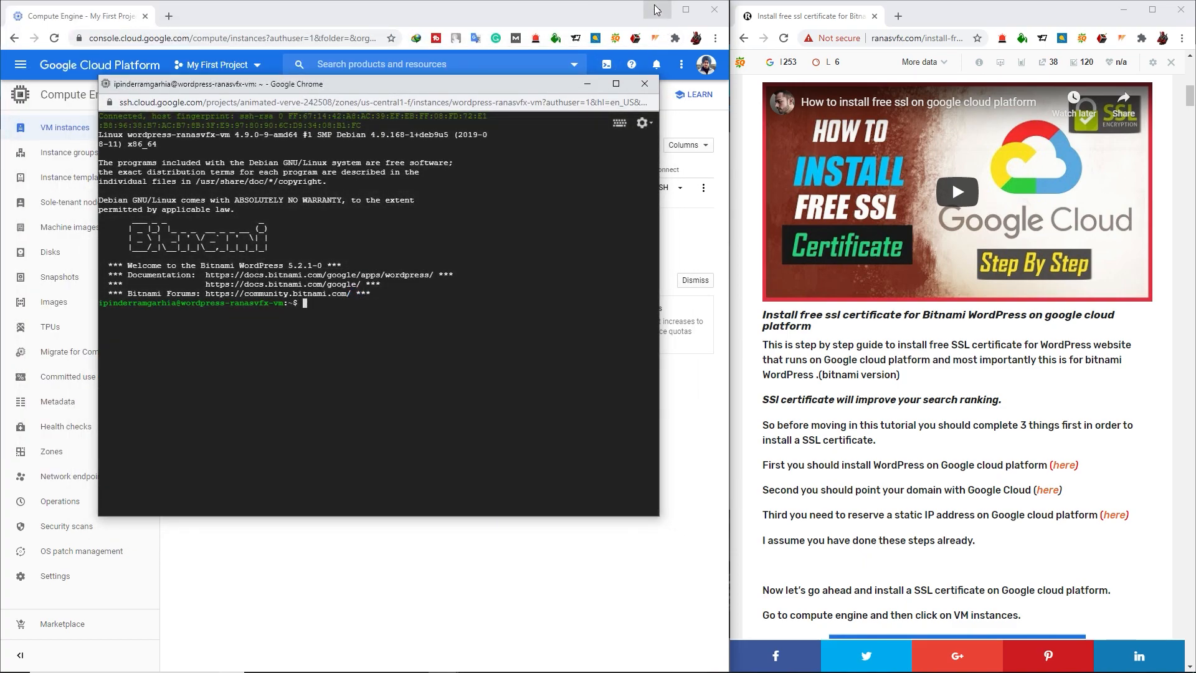
pyautogui.click(643, 84)
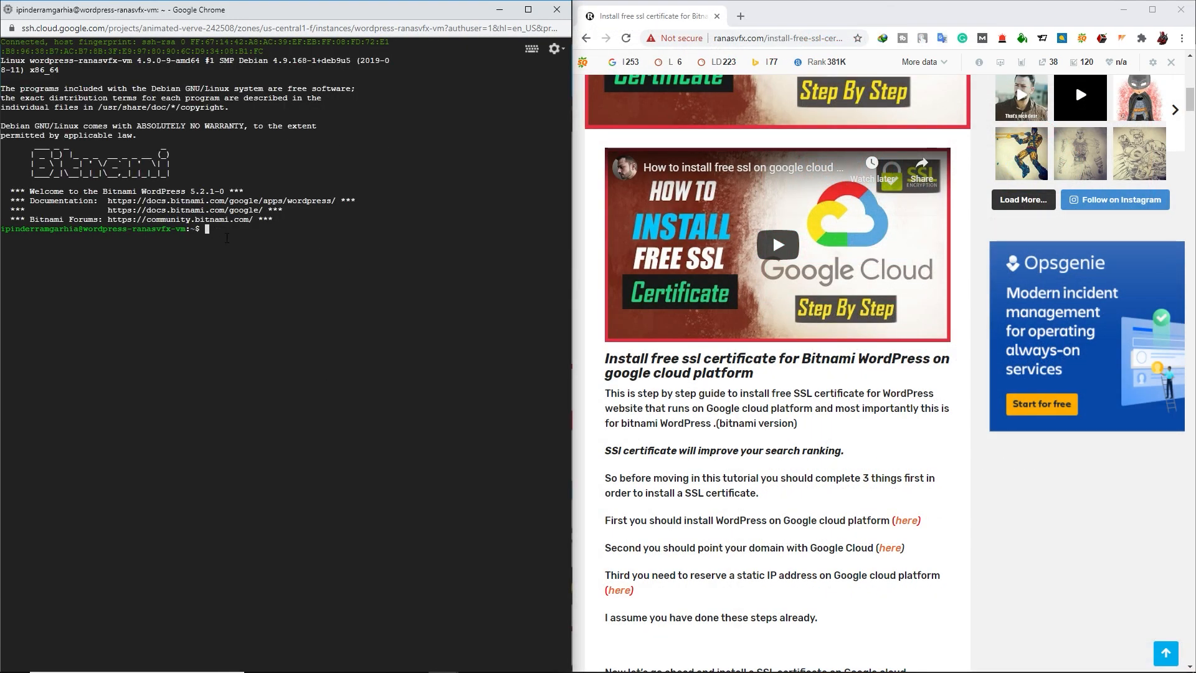
pyautogui.scroll(-3)
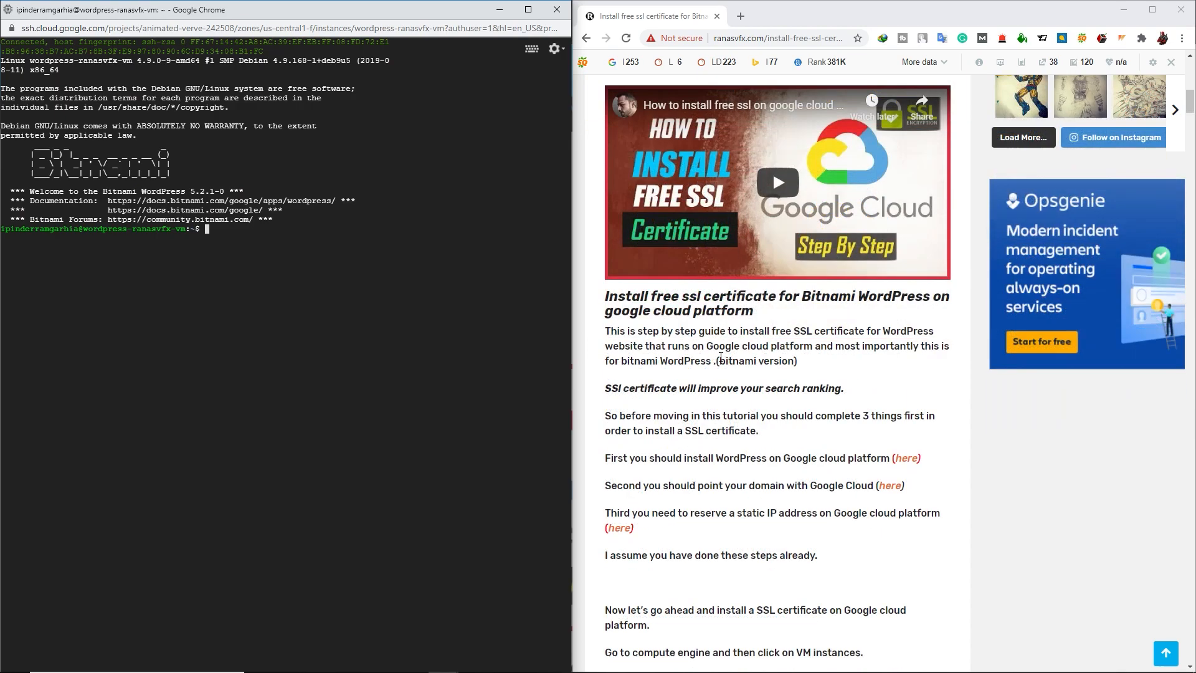
pyautogui.scroll(-3)
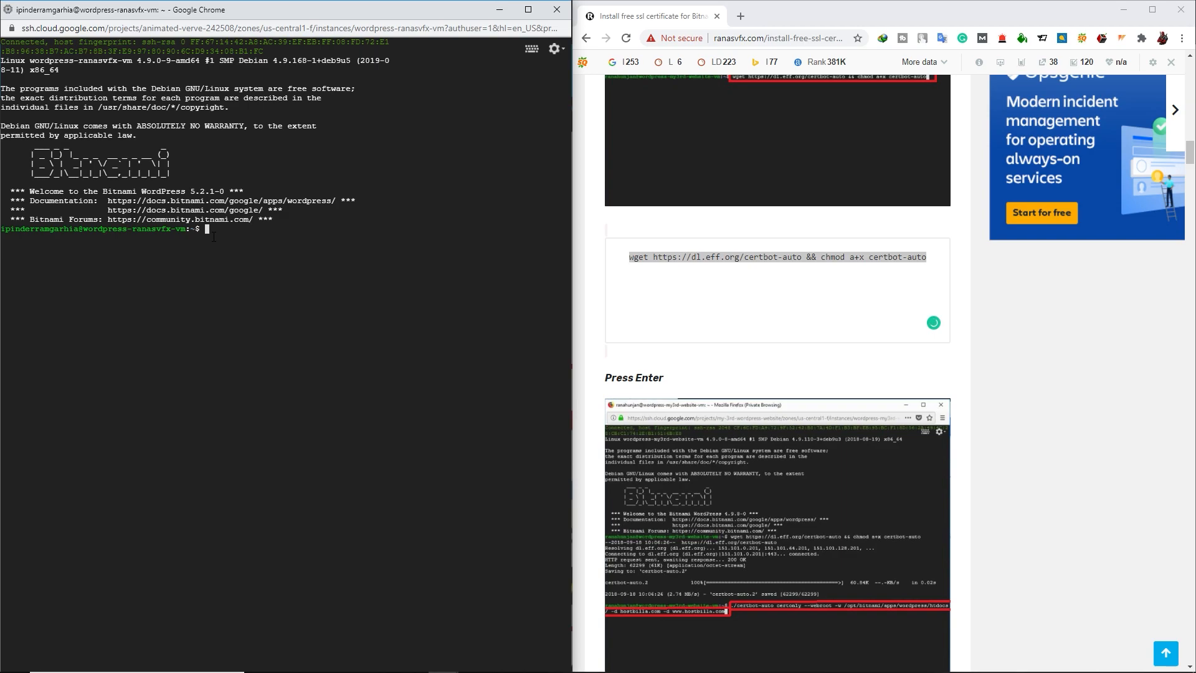
pyautogui.write('wget https://dl.eff.org/certbot-auto && chmod a+x certbot-auto')
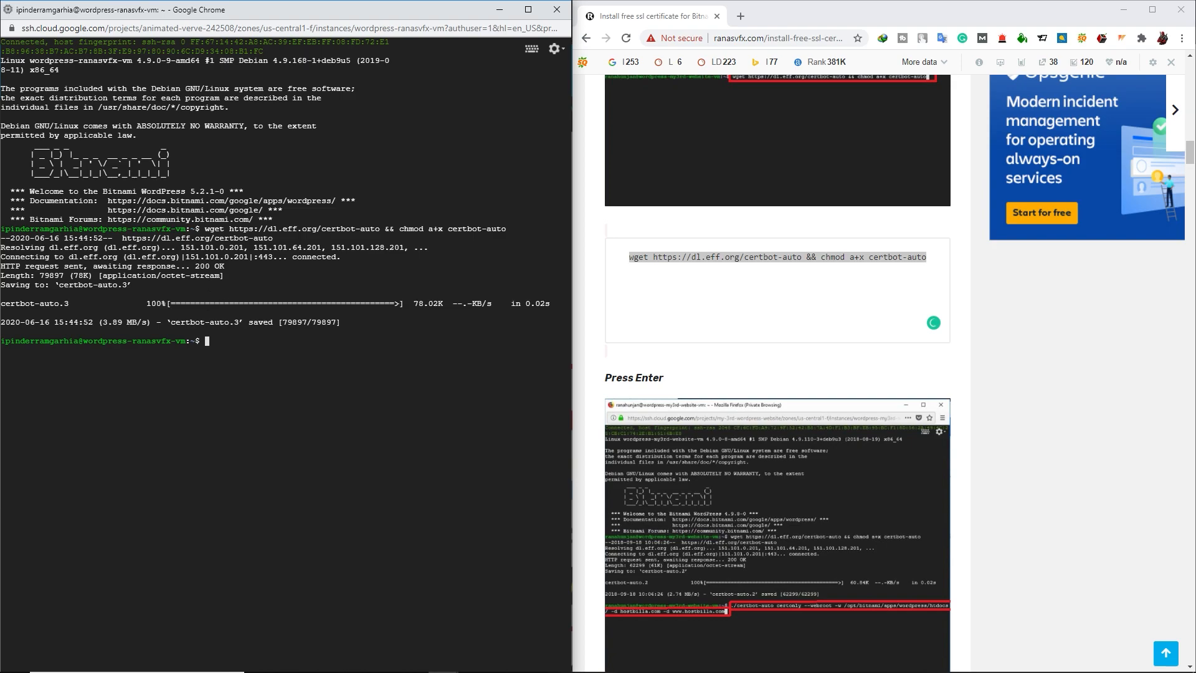
# Select the certbot certonly certificate-request command in the tutorial.
pyautogui.scroll(-3)
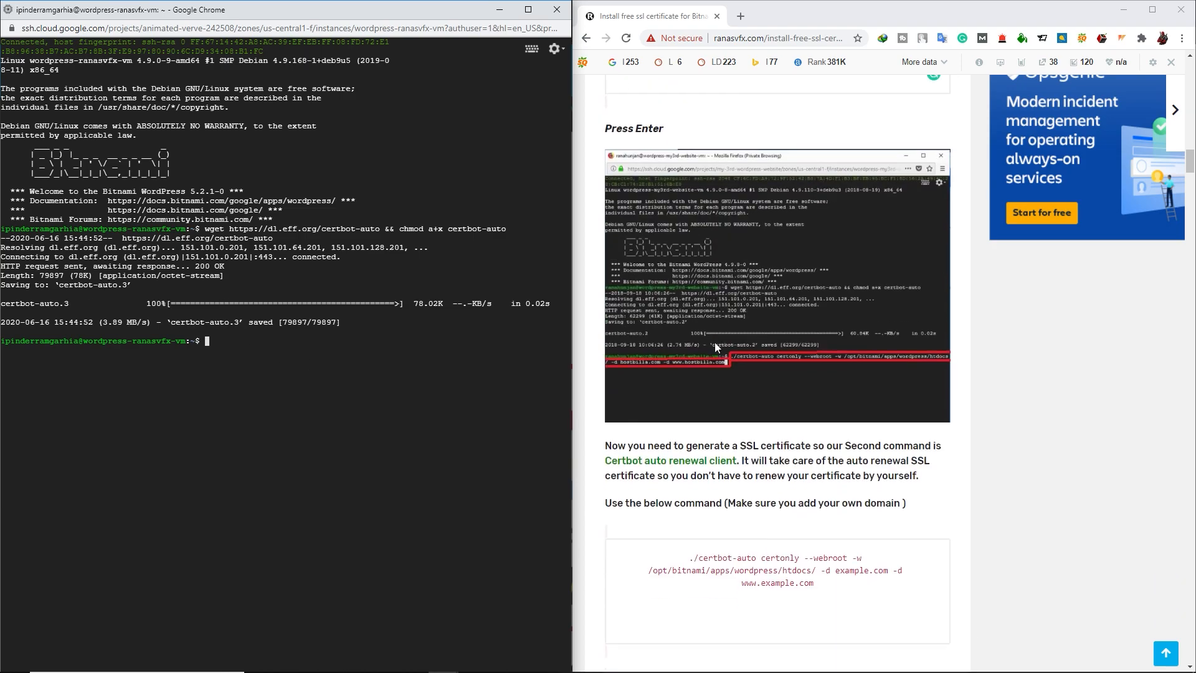
pyautogui.scroll(-3)
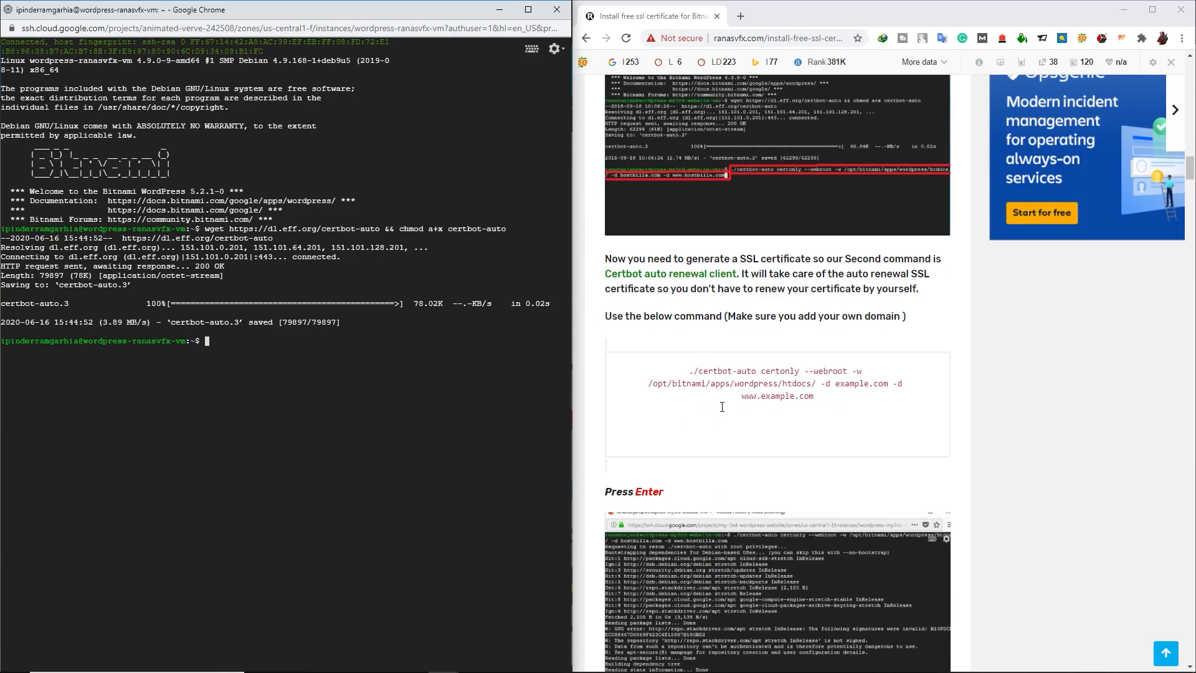
pyautogui.moveTo(691, 371); pyautogui.dragTo(813, 396)
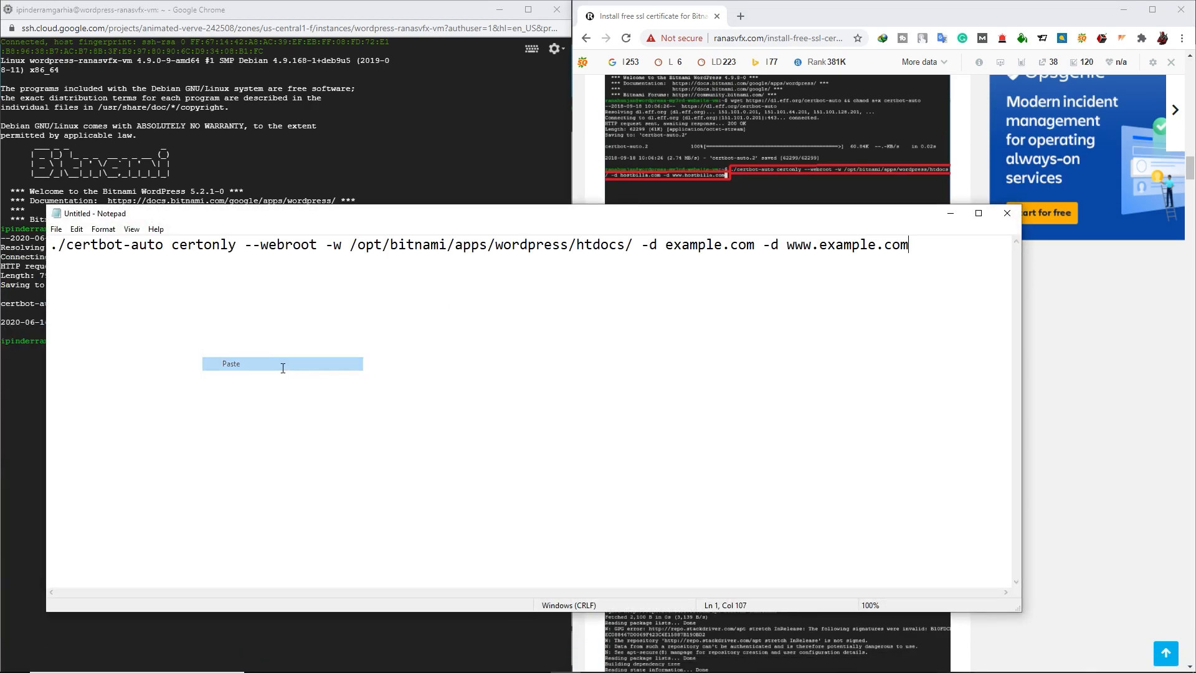
# Paste the certbot command into Notepad and replace every 'example' with 'ranasvfx'.
pyautogui.click(75, 229)
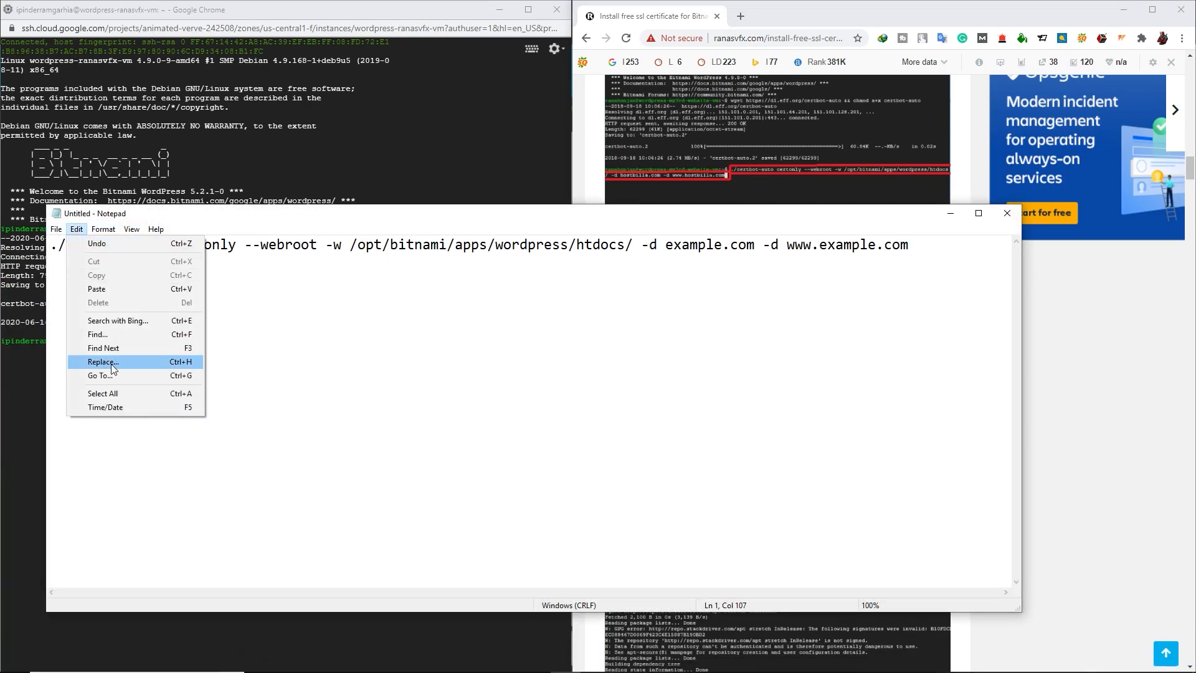
pyautogui.click(101, 361)
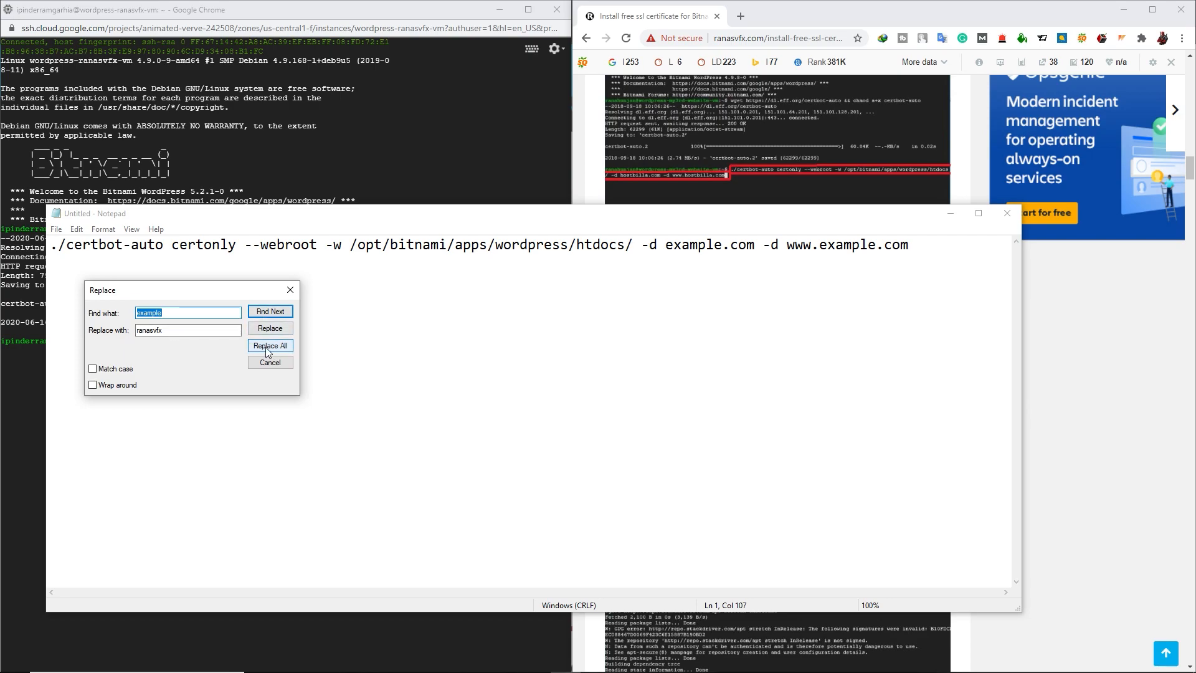
pyautogui.click(269, 345)
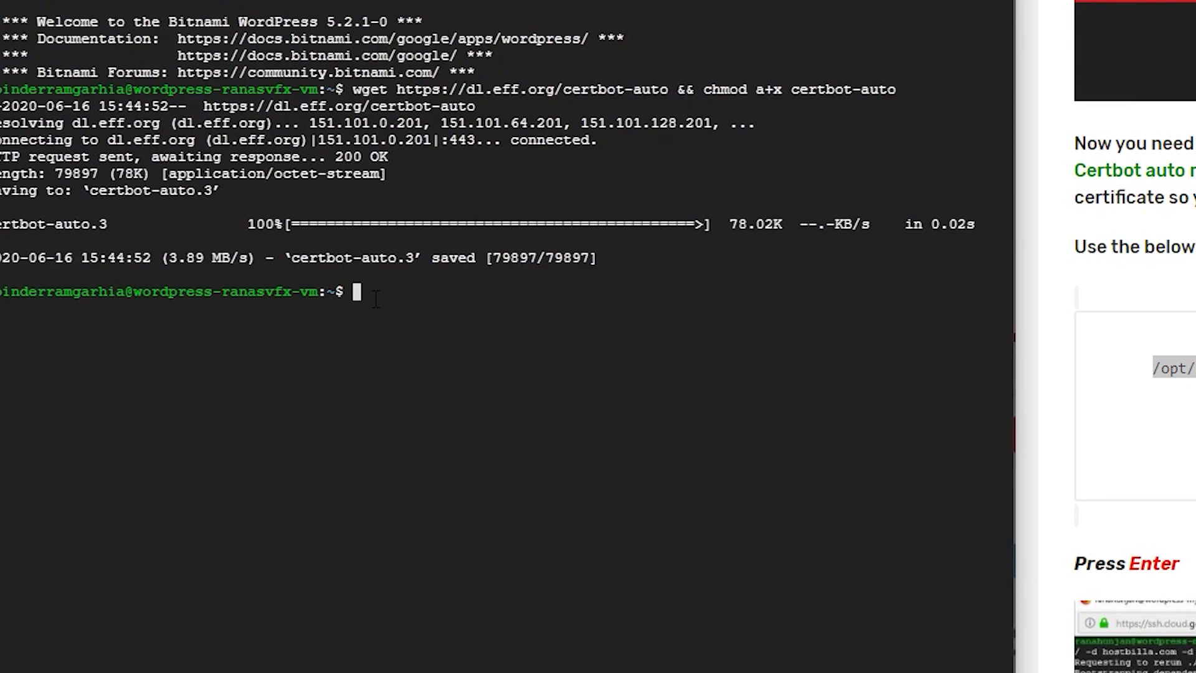
# Run ./certbot-auto certonly --webroot for the WordPress htdocs with the ranasvfx.com domains.
pyautogui.write('./certbot-auto certonly --webroot -w /opt/bitnami/apps/wordpress/htdocs/ -d ranasvfx.com -d www.ranasvfx.com')
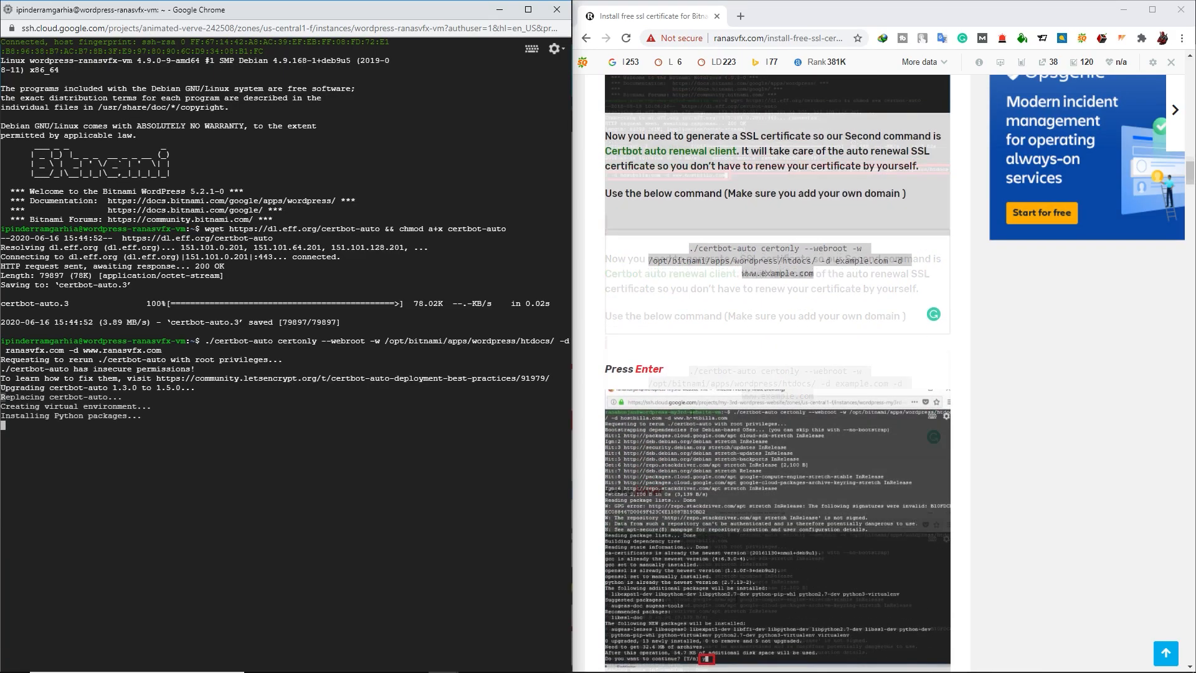
pyautogui.scroll(-3)
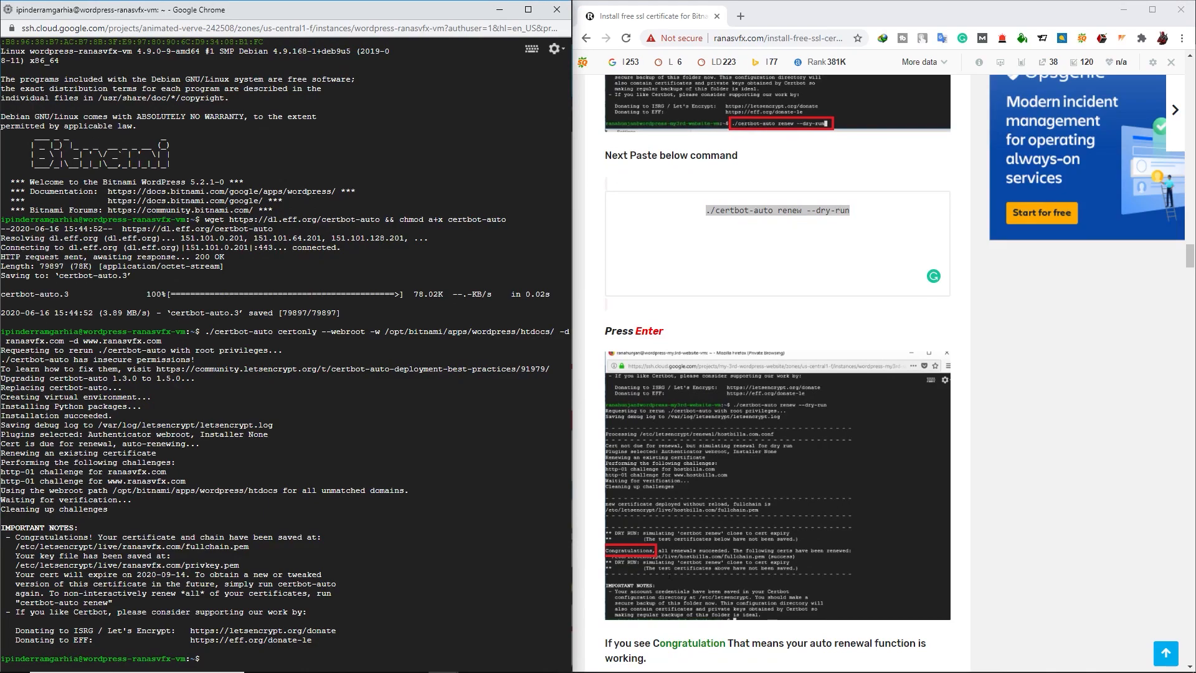
# Run ./certbot-auto renew --dry-run and confirm all renewals succeed.
pyautogui.write('./certbot-auto renew --dry-run')
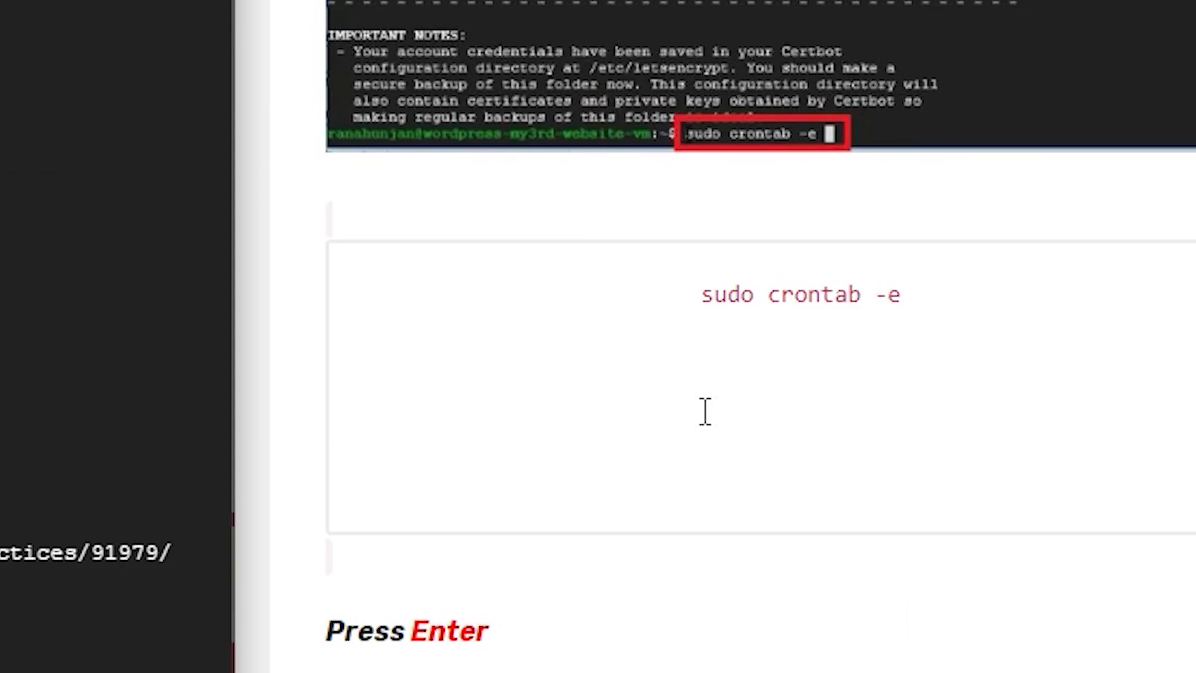
pyautogui.doubleClick(805, 294)
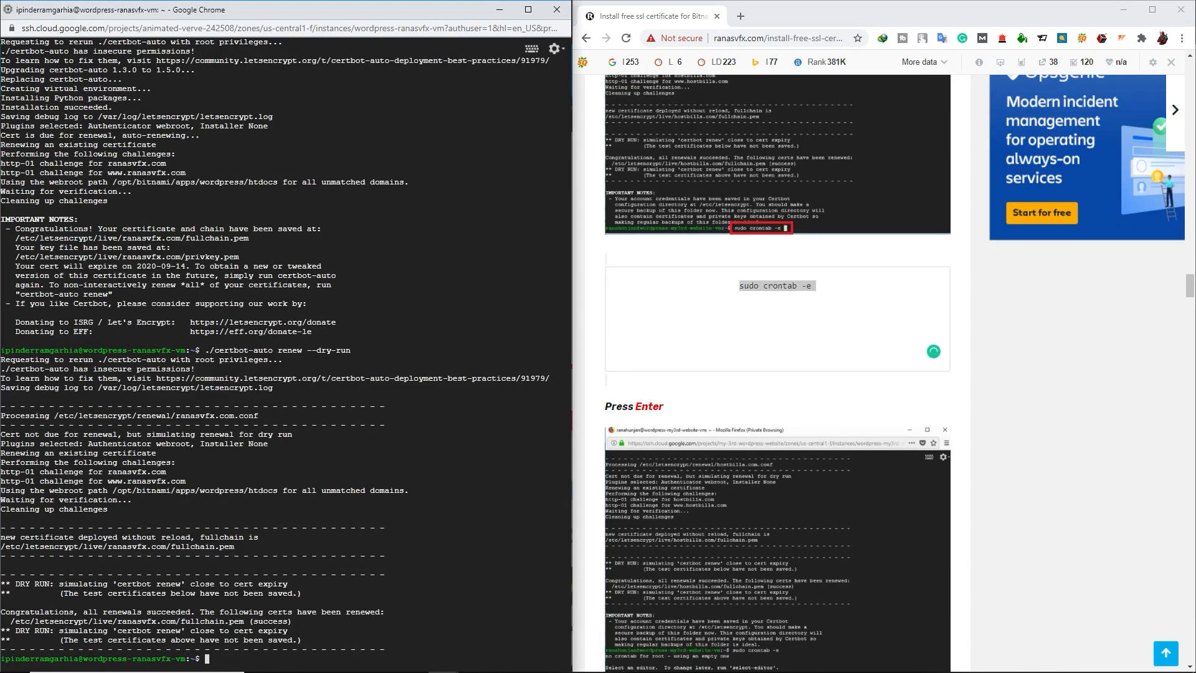
# Run sudo crontab -e to edit the root crontab in nano.
pyautogui.write('sudo crontab -e')
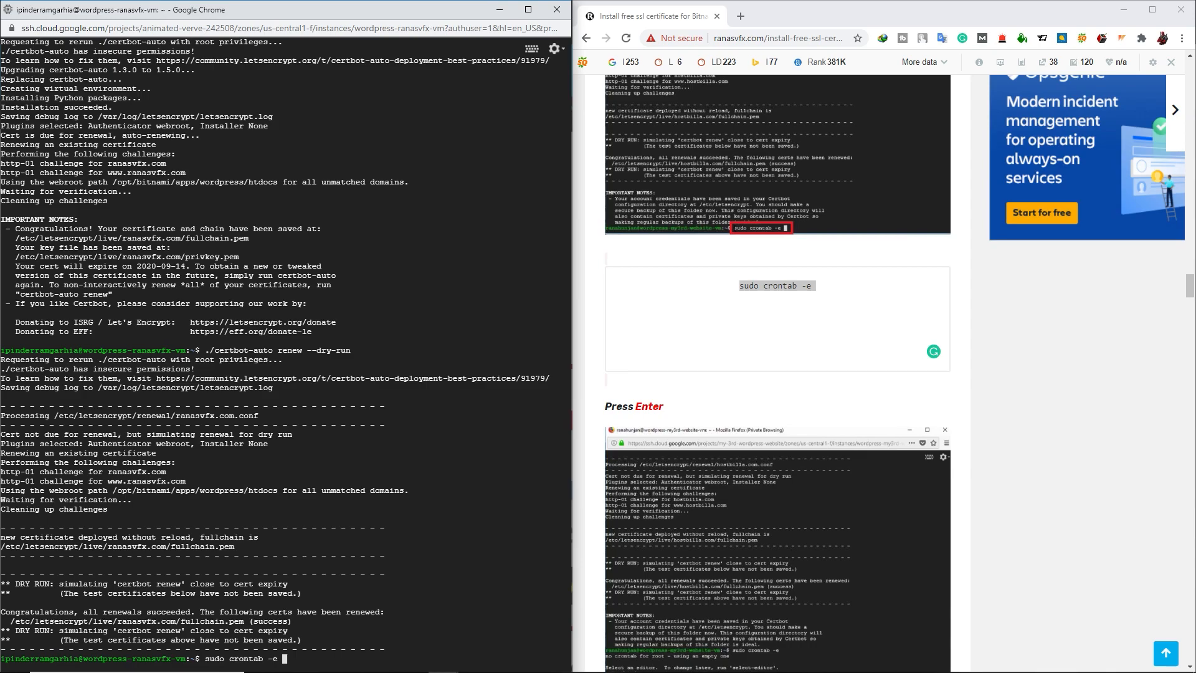
pyautogui.press('enter')
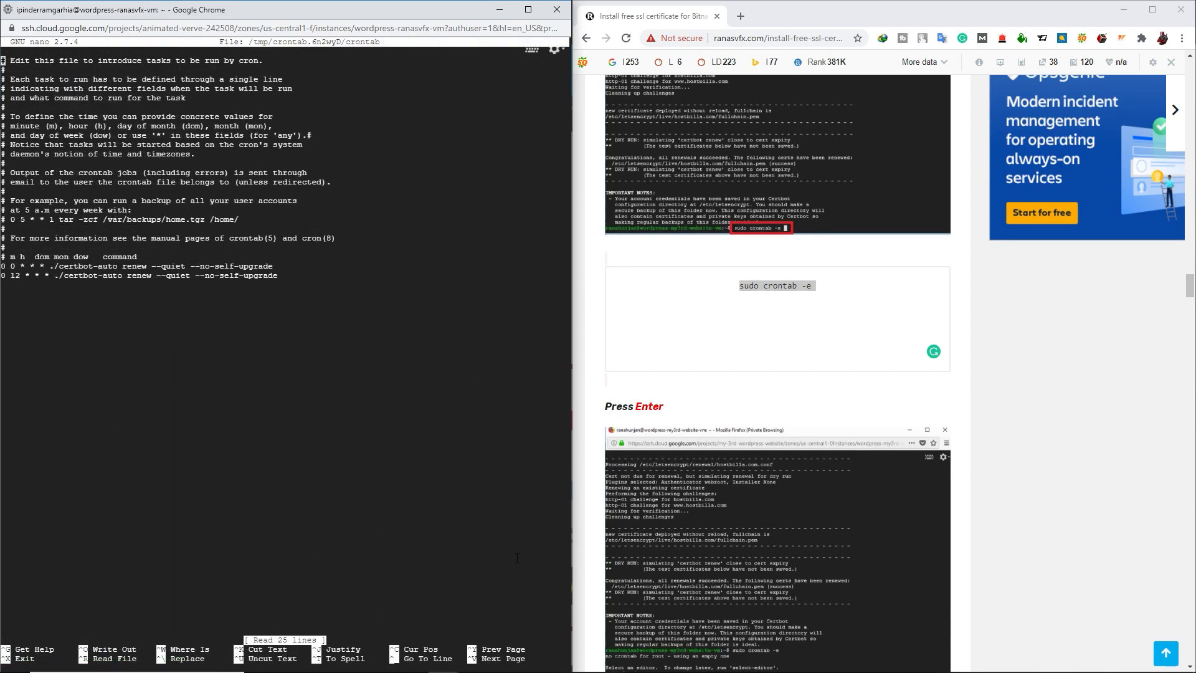
pyautogui.scroll(-3)
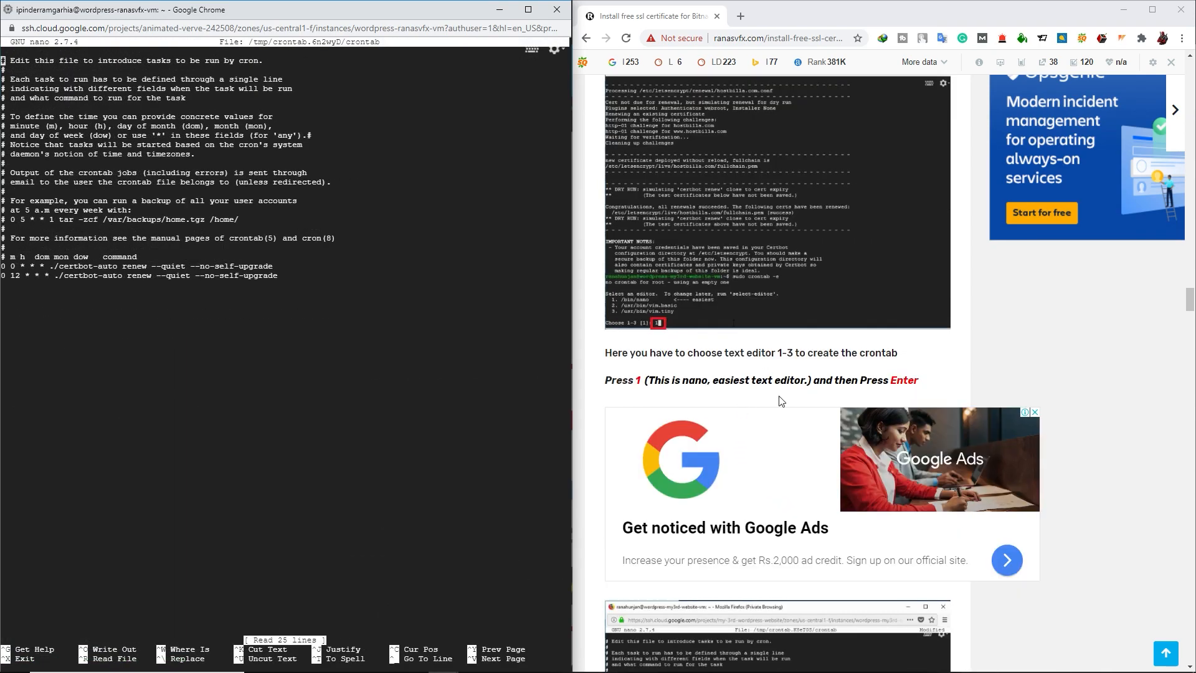
pyautogui.scroll(-3)
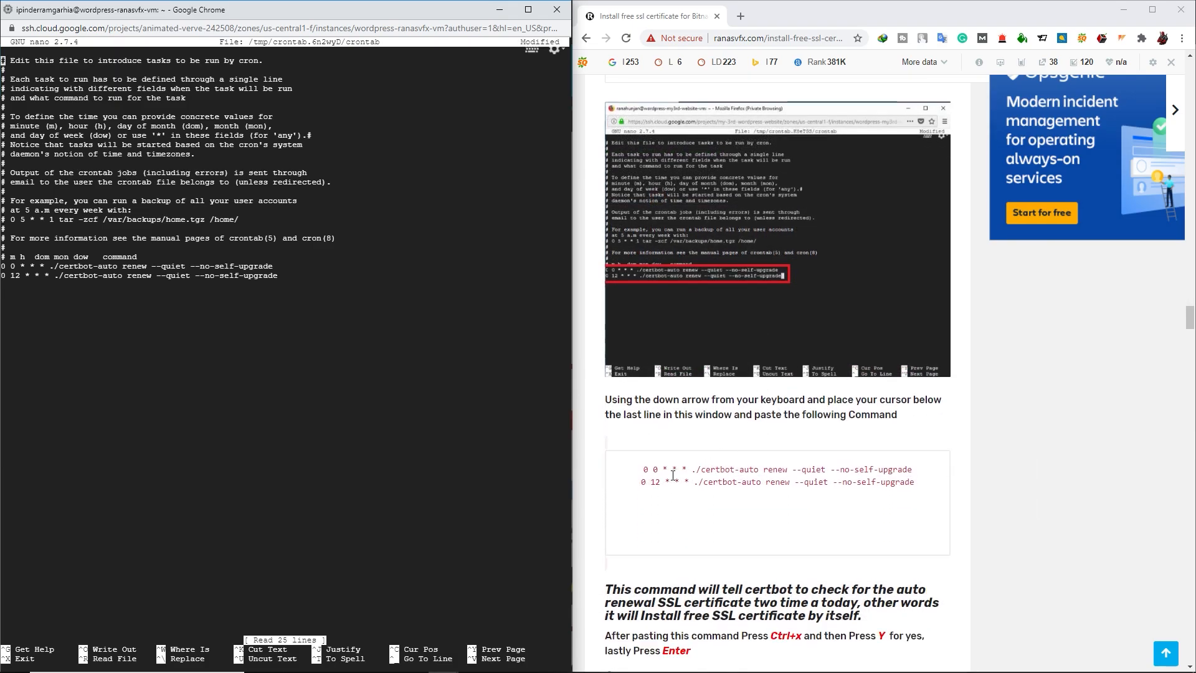
# Add the two twice-daily certbot-auto renew --quiet cron lines and save the crontab.
pyautogui.rightClick(777, 475)
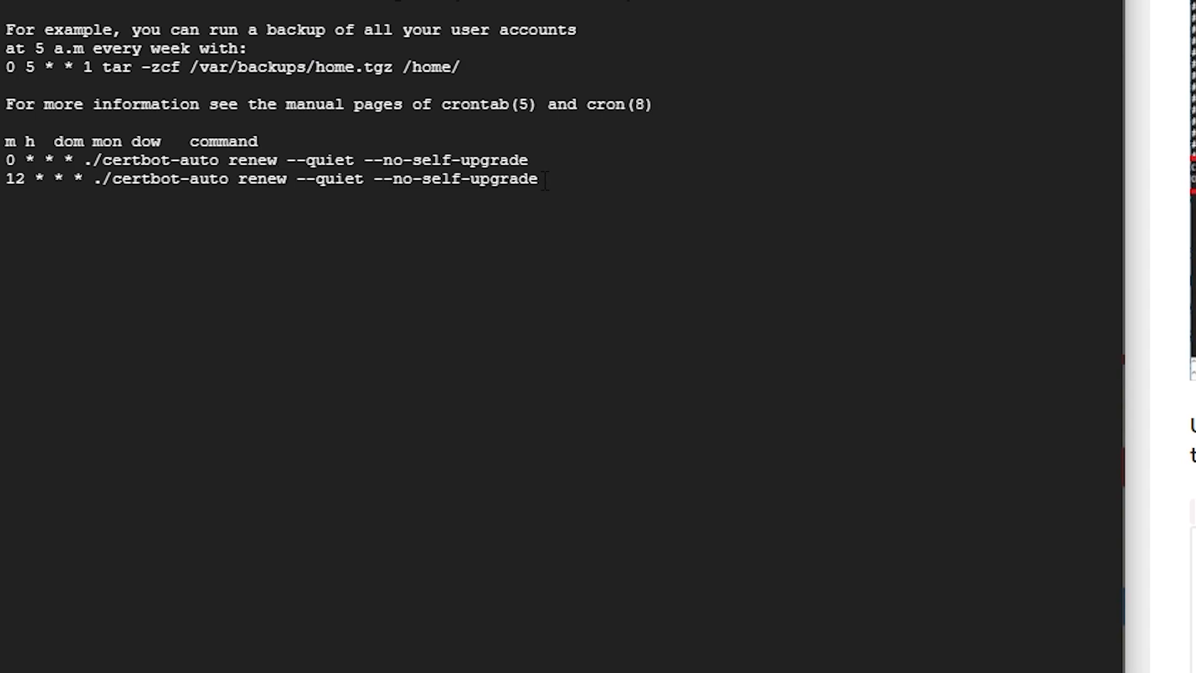
pyautogui.moveTo(8, 159); pyautogui.dragTo(538, 179)
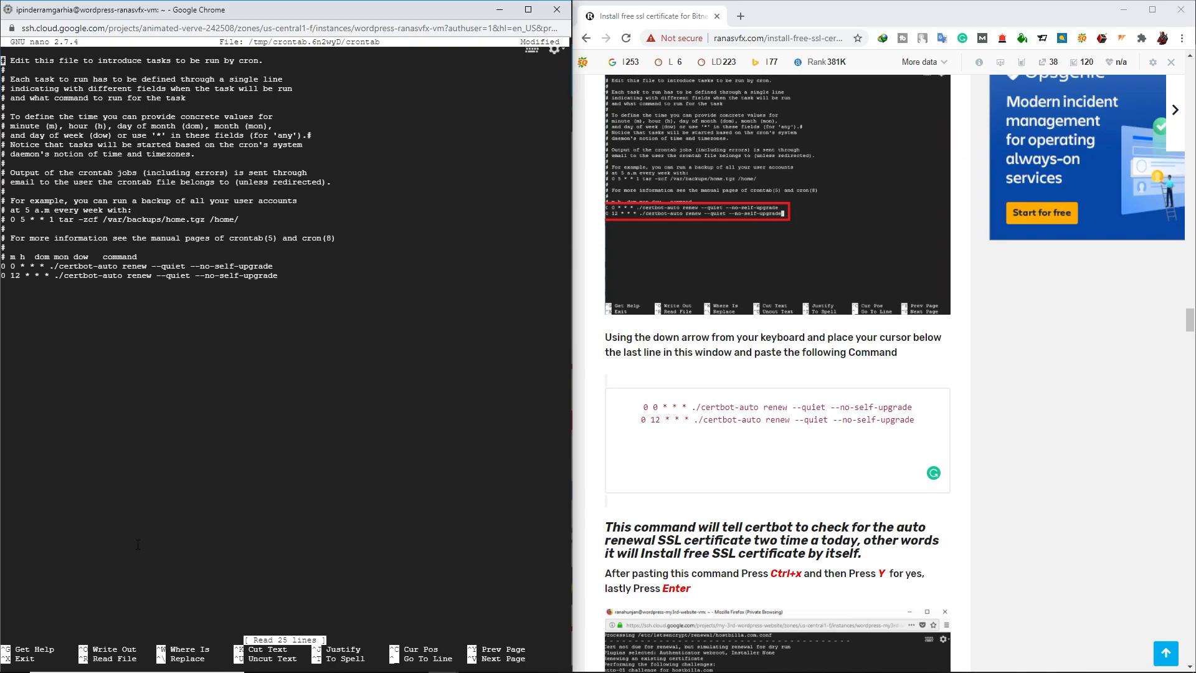
pyautogui.press('ctrl+x')
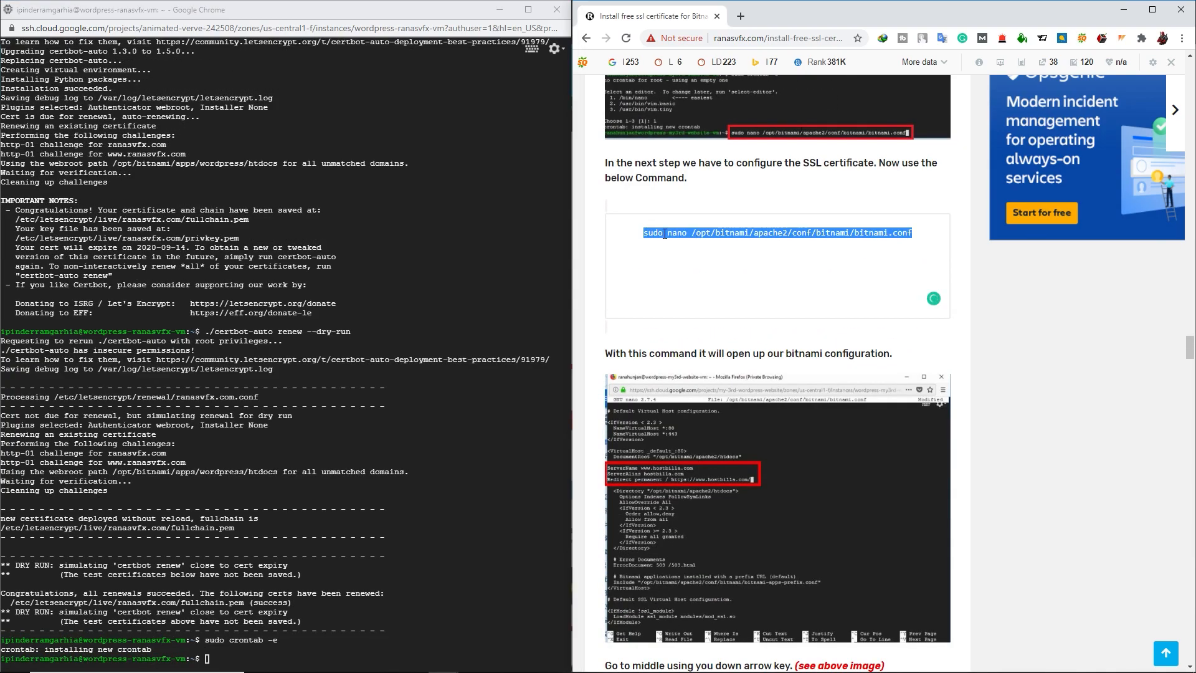
# Edit bitnami.conf with ServerName, ServerAlias and HTTPS Redirect lines for ranasvfx.com and save it.
pyautogui.rightClick(776, 233)
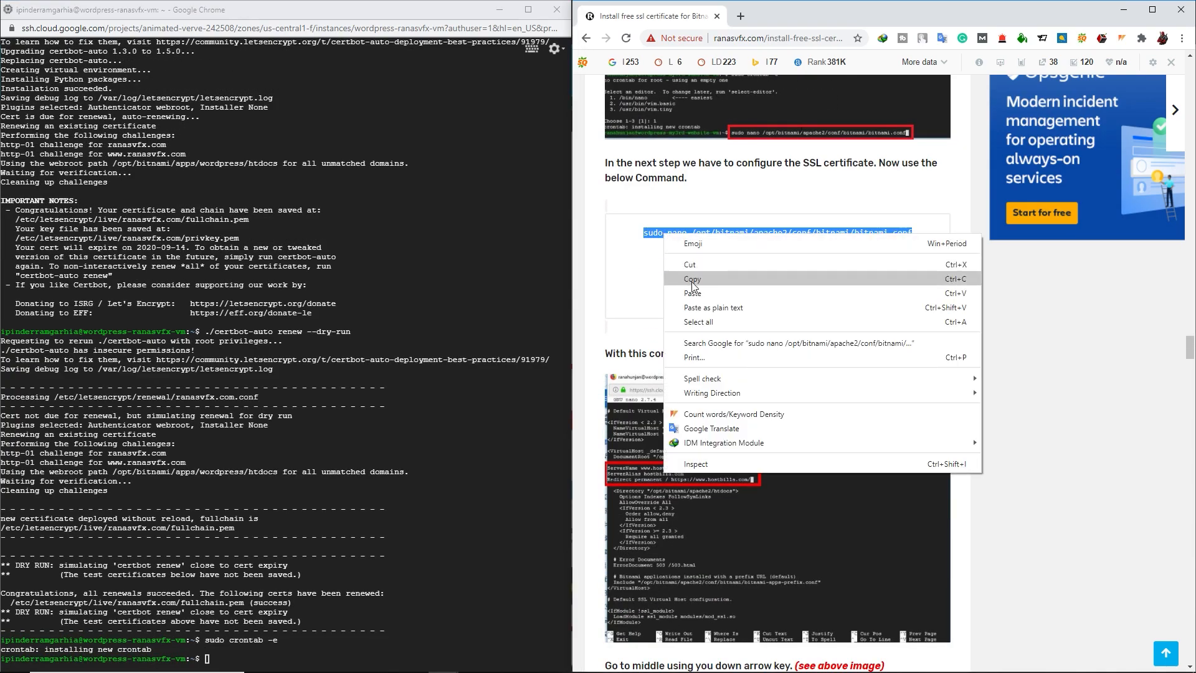
pyautogui.click(691, 278)
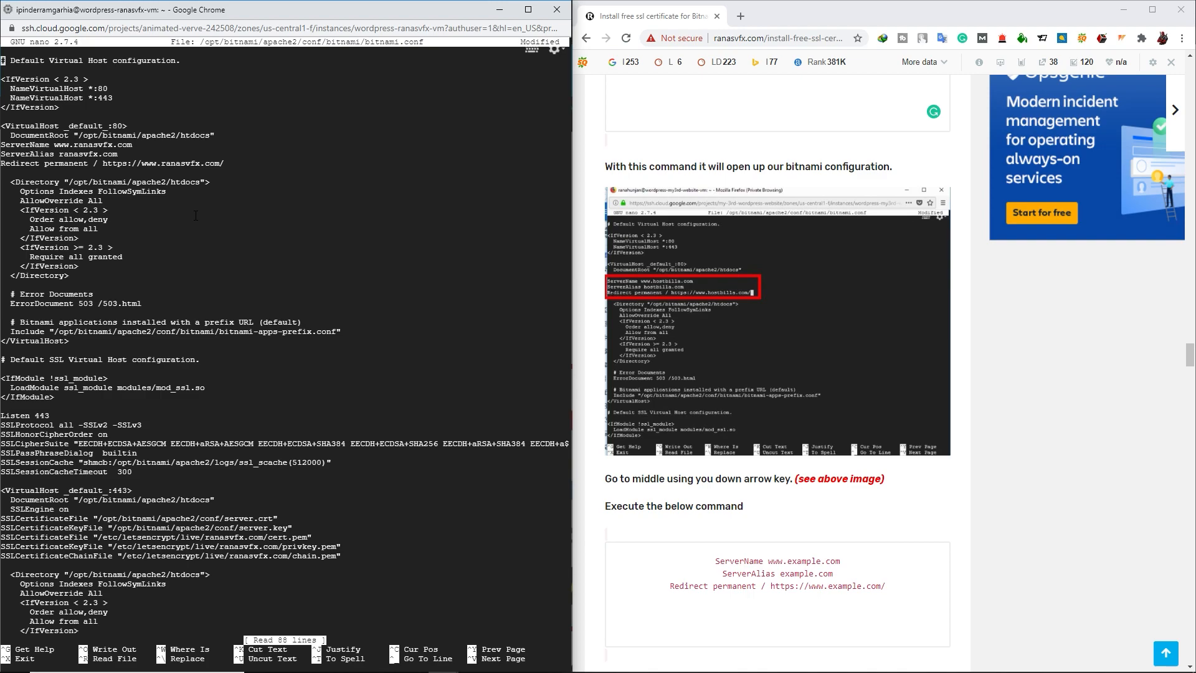
pyautogui.moveTo(700, 304)
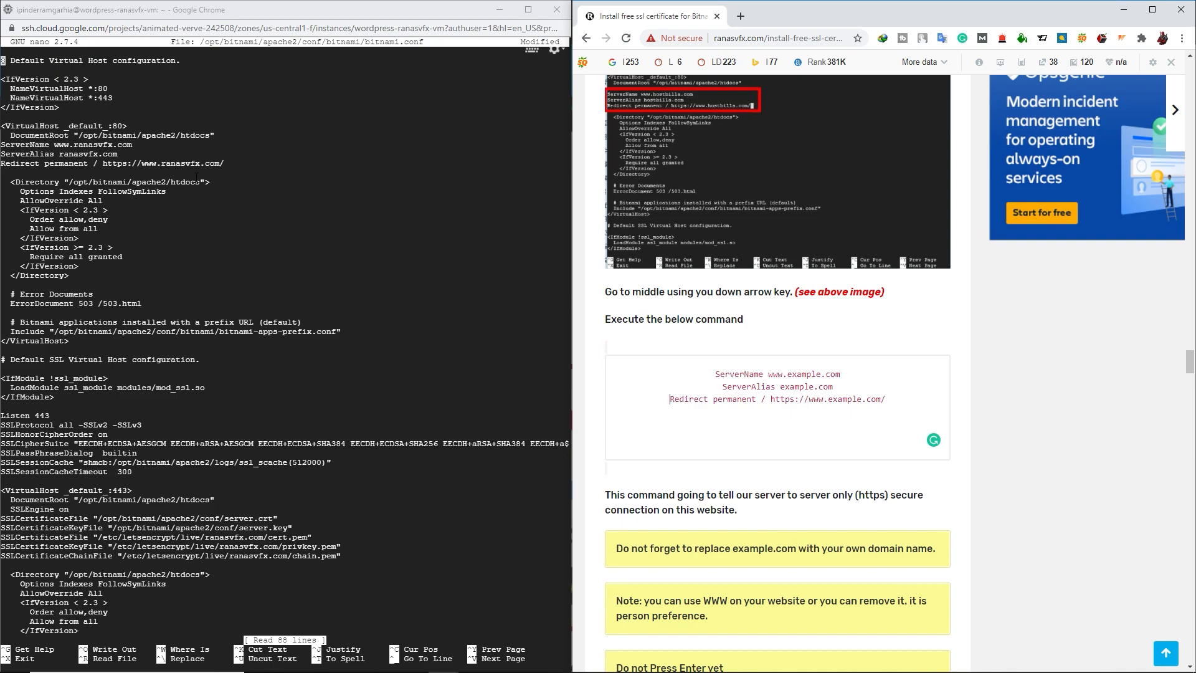
pyautogui.moveTo(715, 373); pyautogui.dragTo(884, 399)
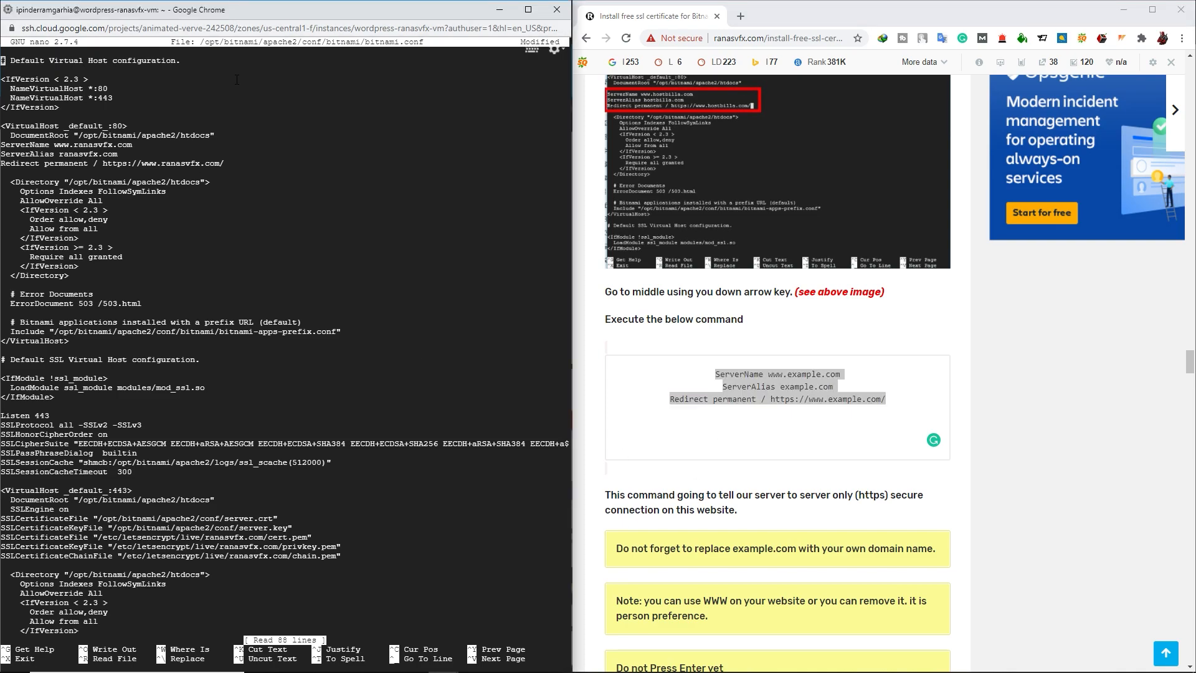
pyautogui.press('ctrl+x')
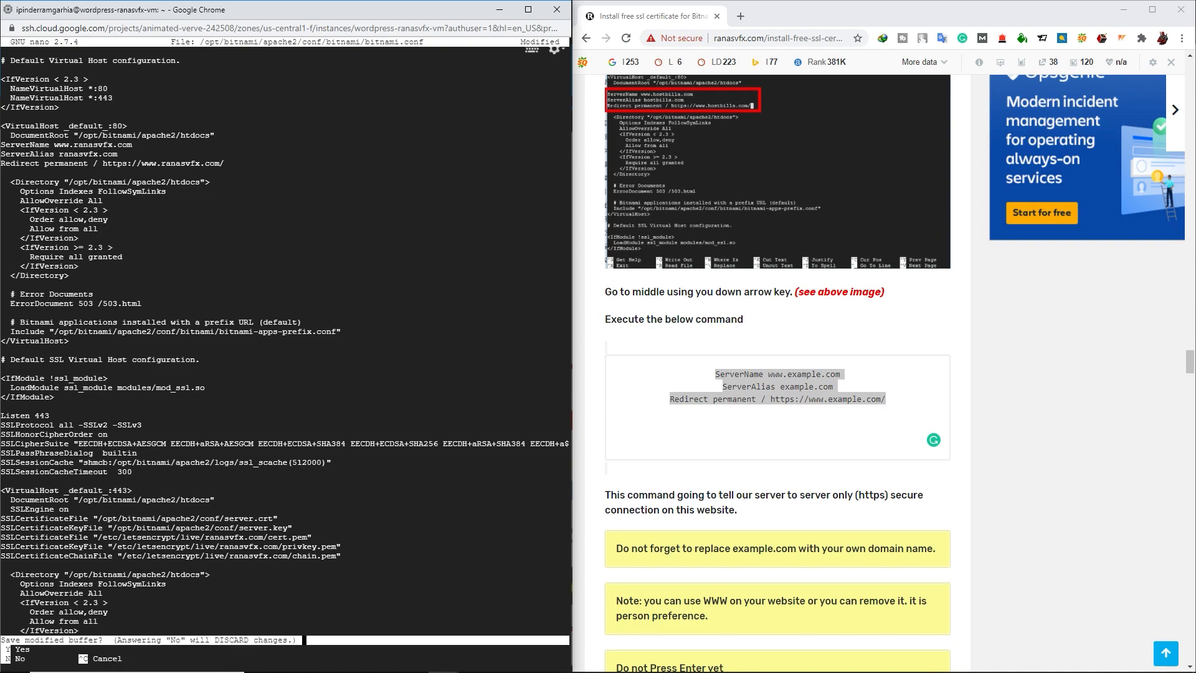
pyautogui.press('y')
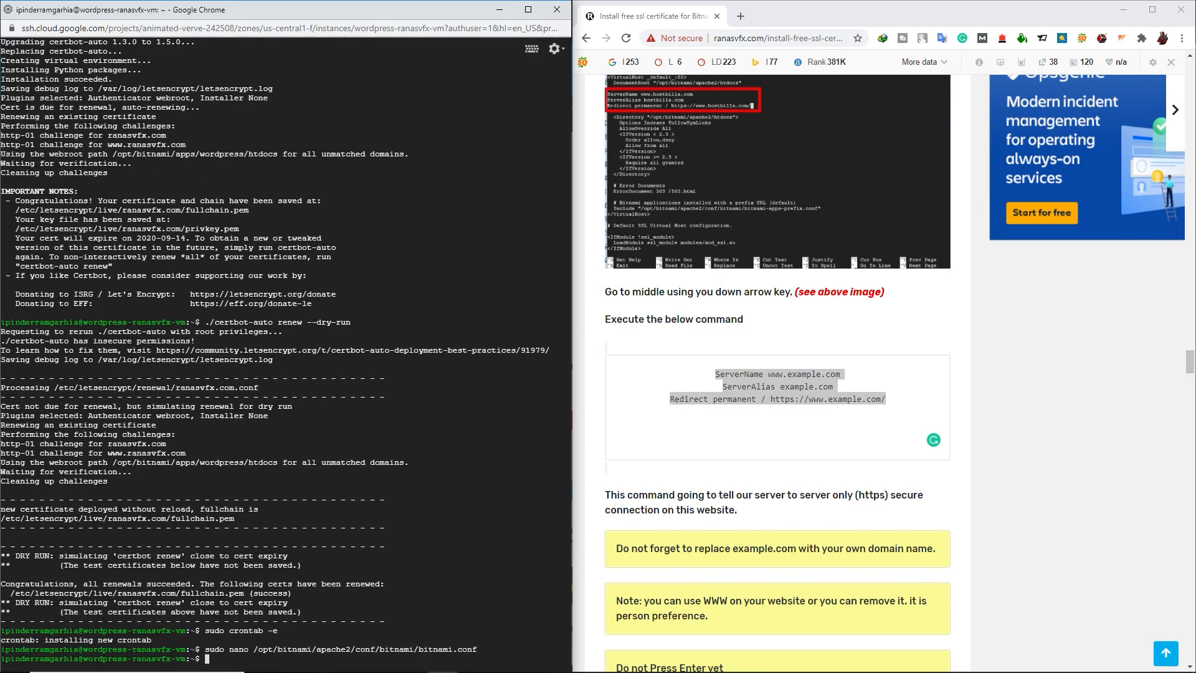
# Run sudo nano /opt/bitnami/apps/wordpress/htdocs/wp-config.php and scroll through the file.
pyautogui.scroll(-3)
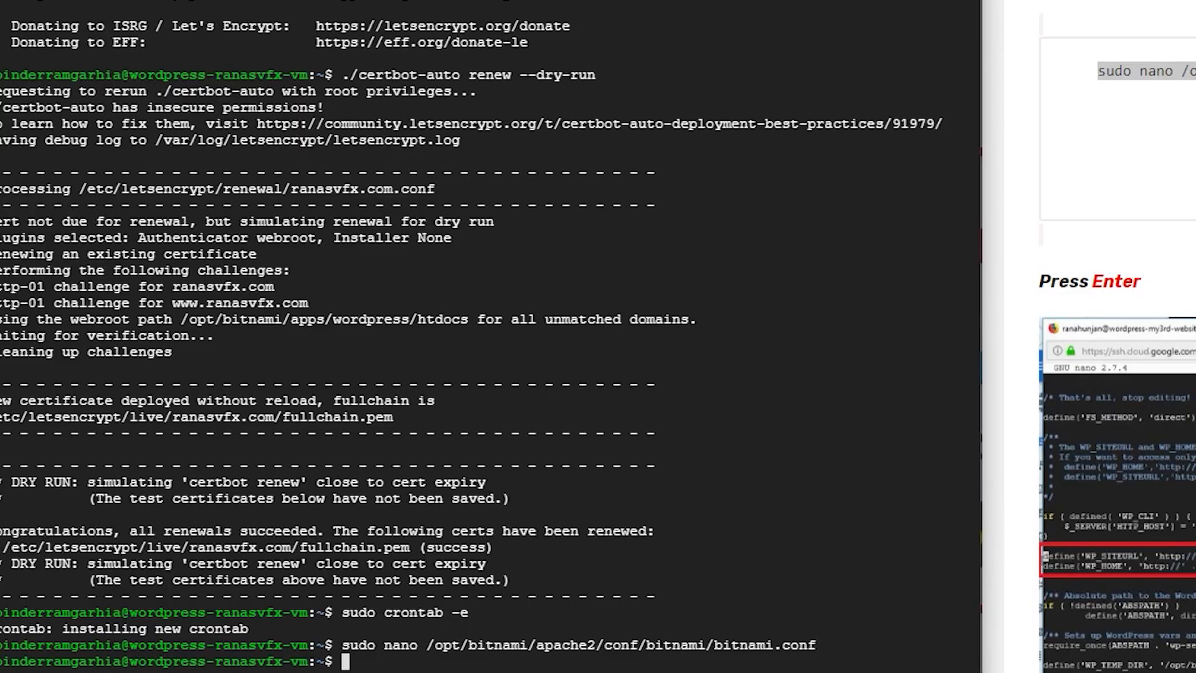
pyautogui.write('sudo nano /opt/bitnami/apps/wordpress/htdocs/wp-config.php')
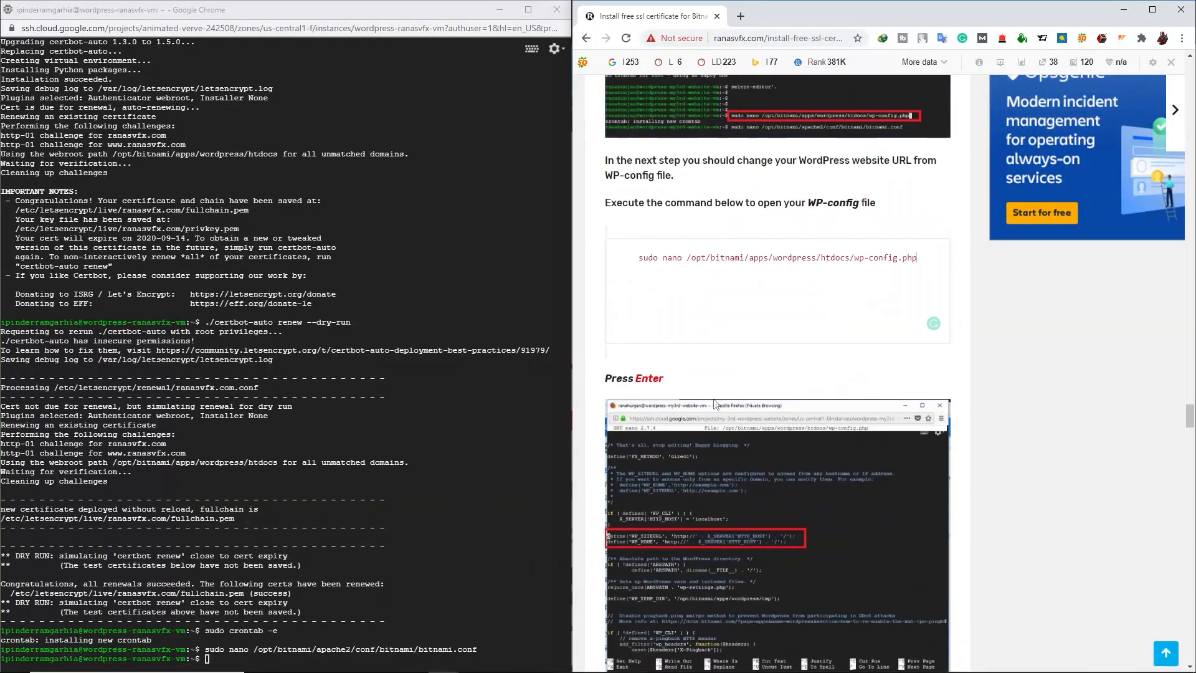
pyautogui.rightClick(778, 257)
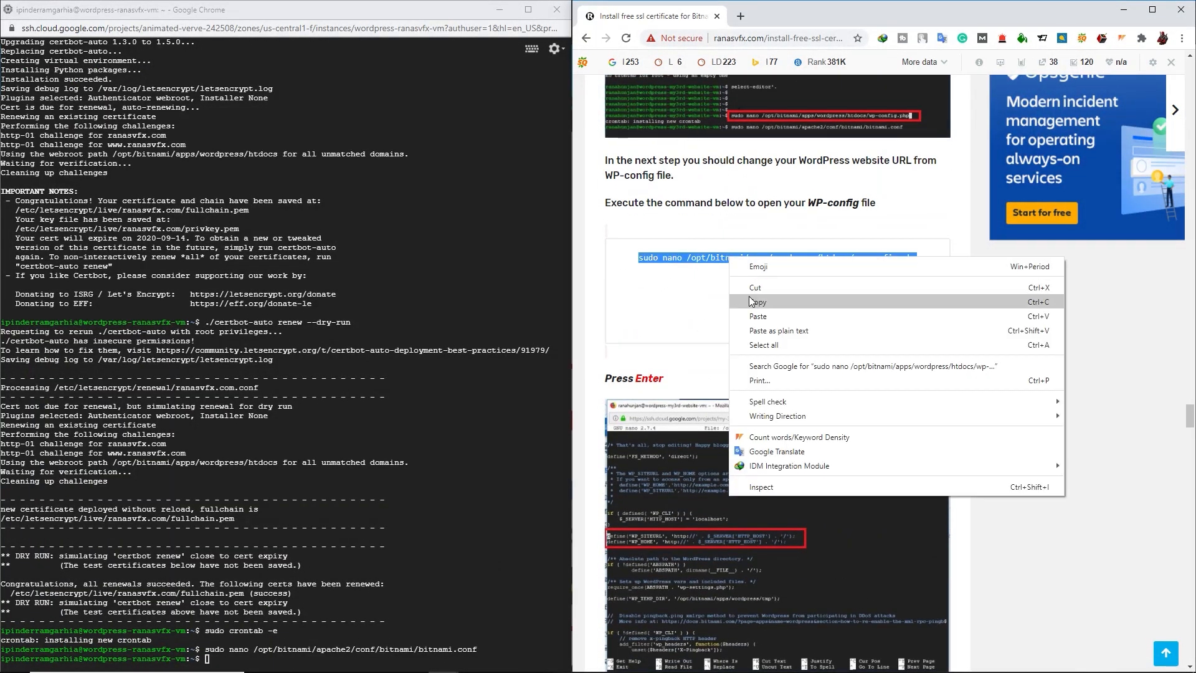
pyautogui.click(759, 301)
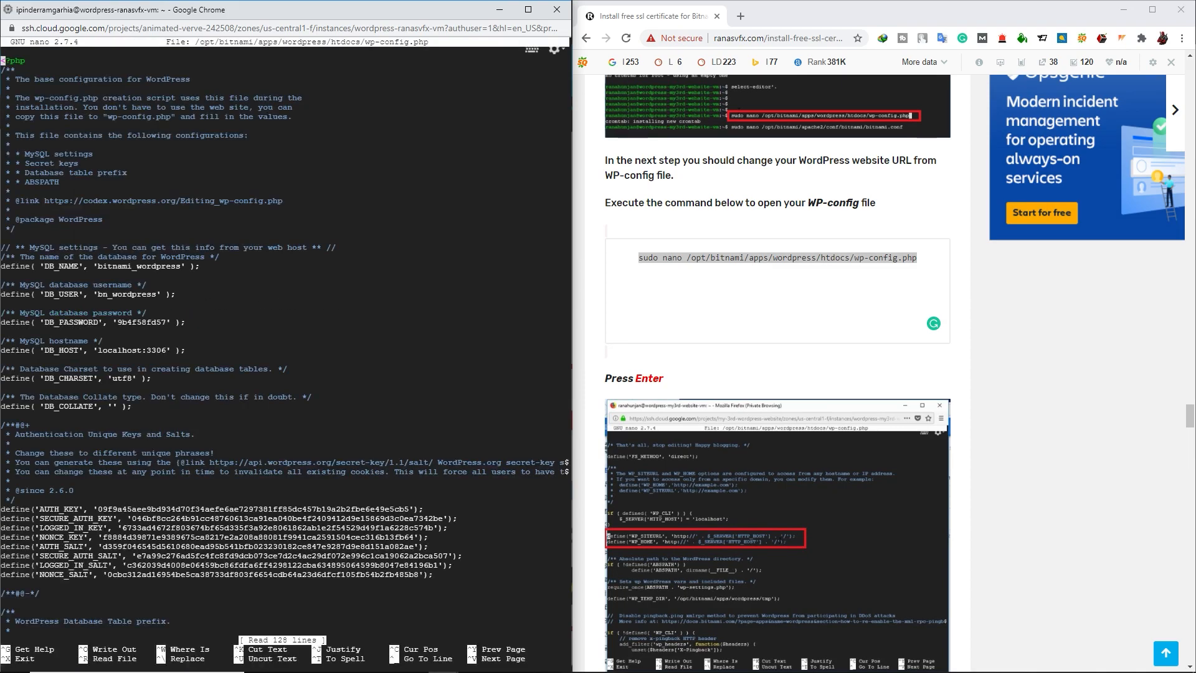
pyautogui.scroll(-3)
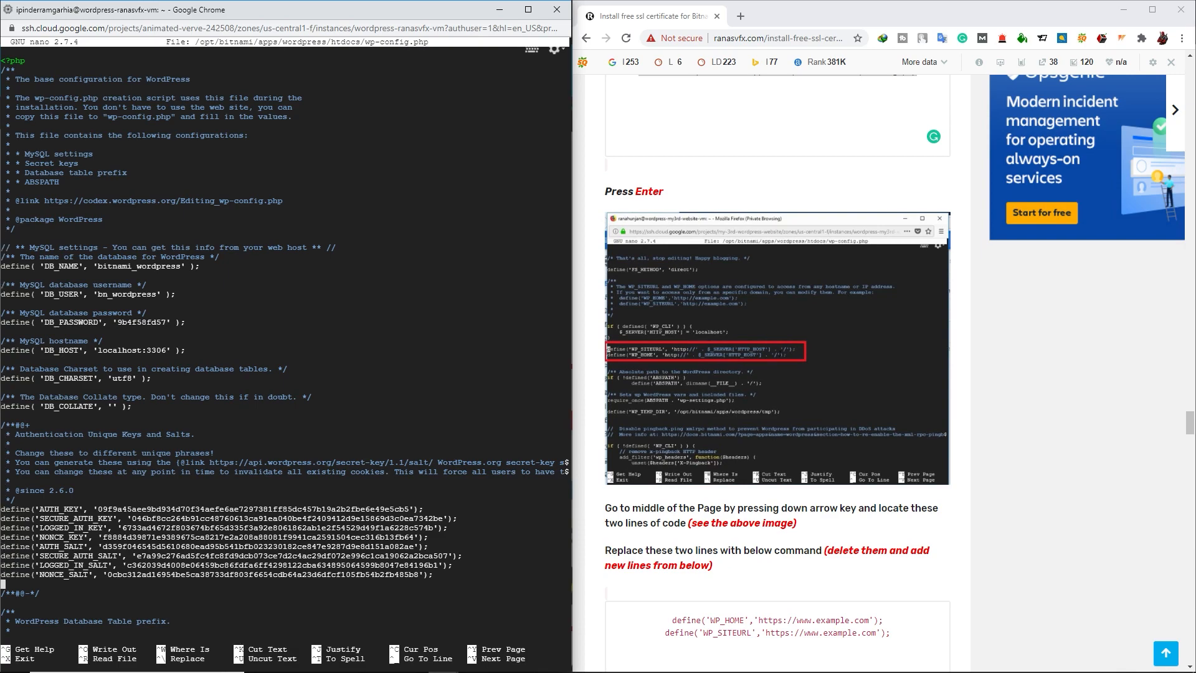
pyautogui.scroll(-3)
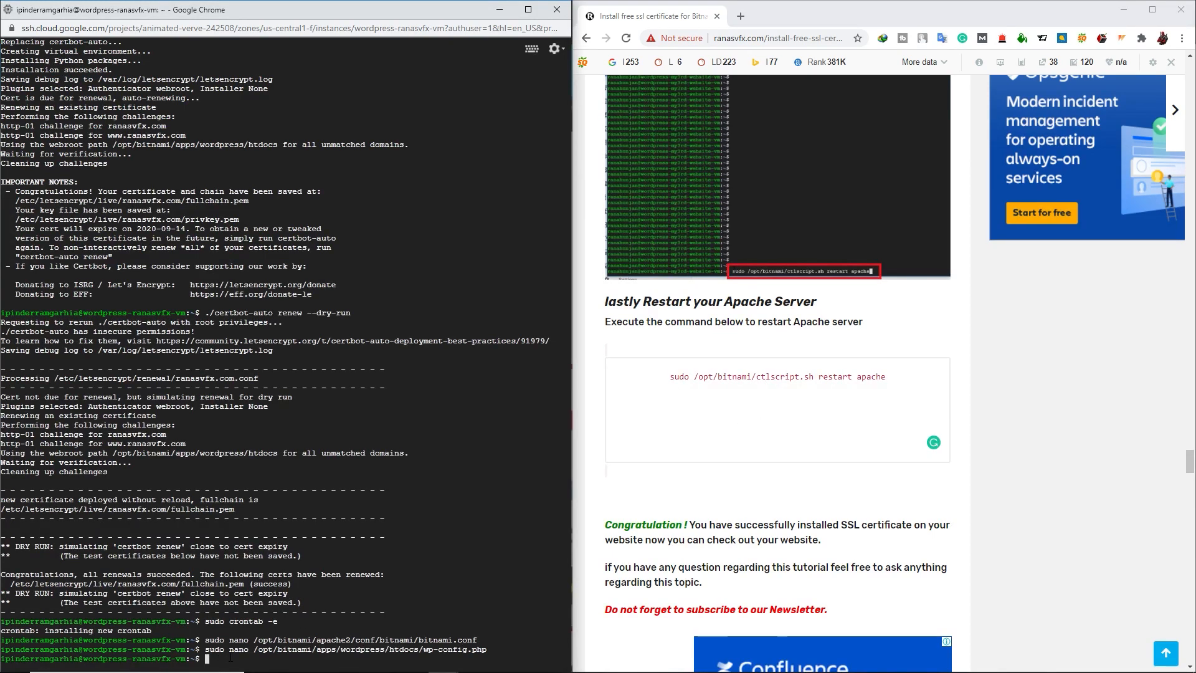
# Restart Apache with sudo /opt/bitnami/ctlscript.sh restart apache so httpd starts on port 80.
pyautogui.write('sudo /opt/bitnami/ctlscript.sh restart apache')
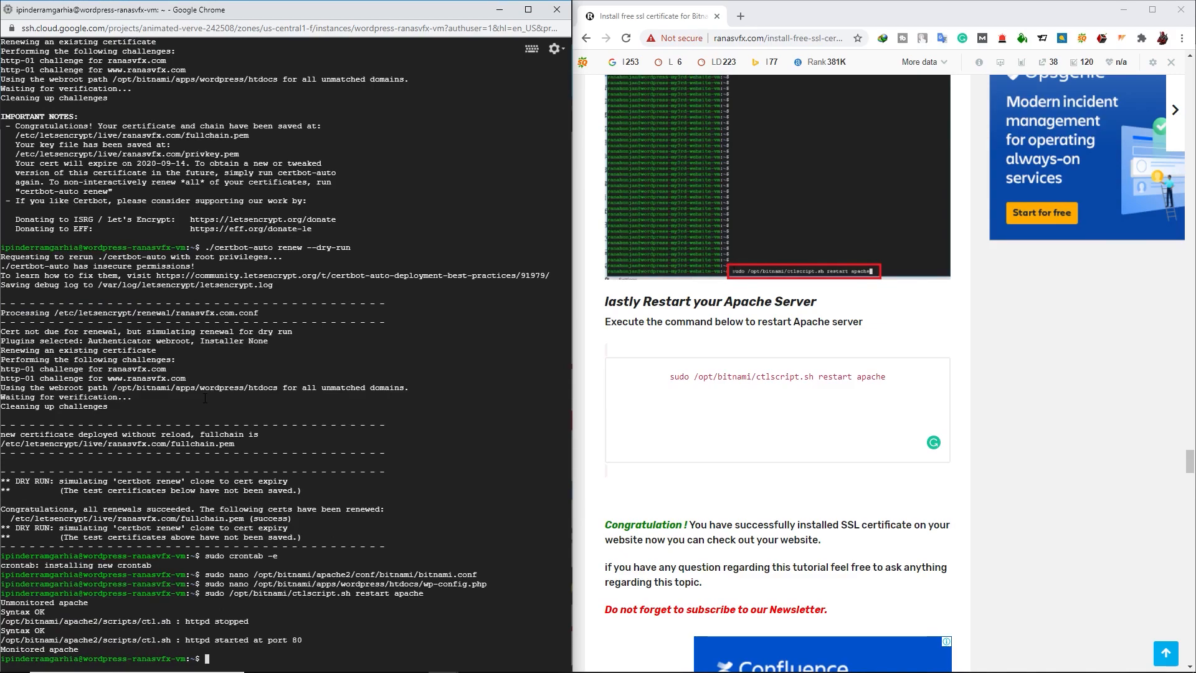
pyautogui.moveTo(559, 9)
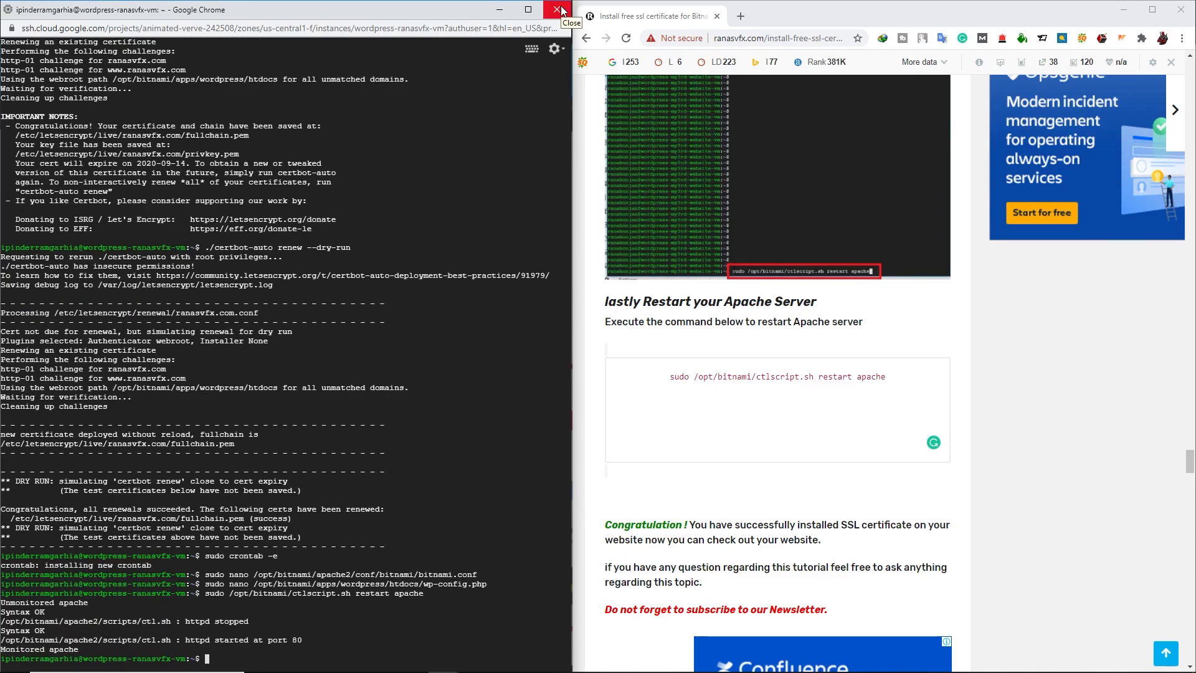
# Close the SSH window, confirm Leave, and reload the ranasvfx.com homepage.
pyautogui.click(550, 9)
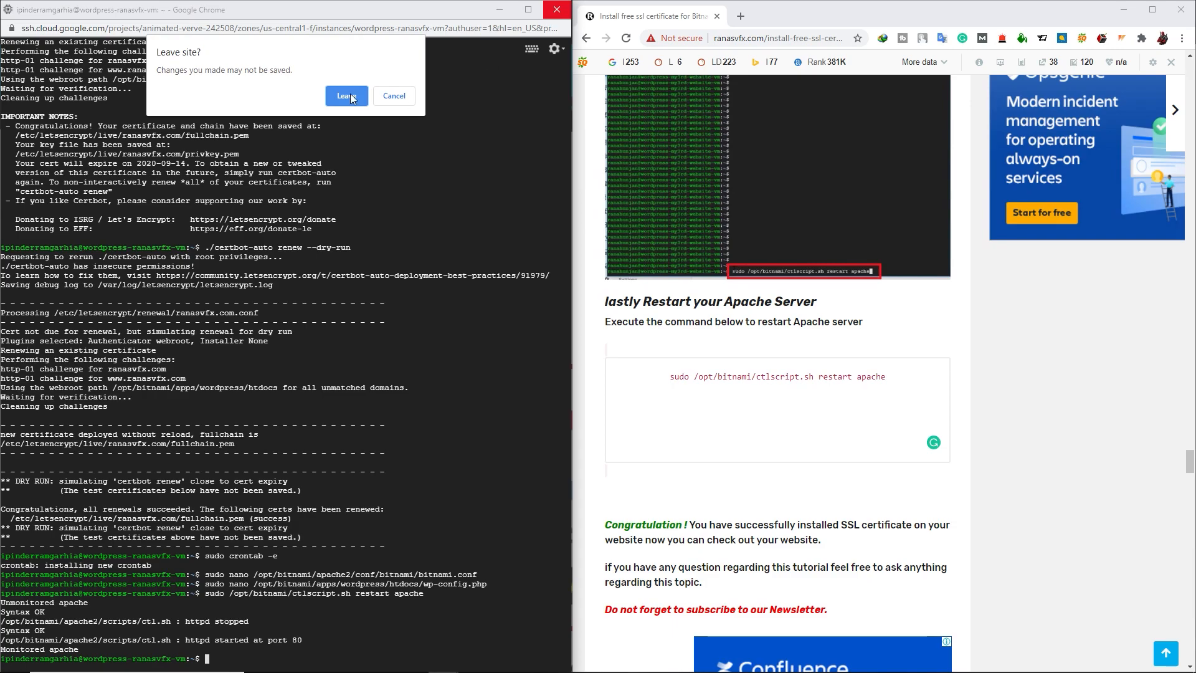
pyautogui.click(346, 96)
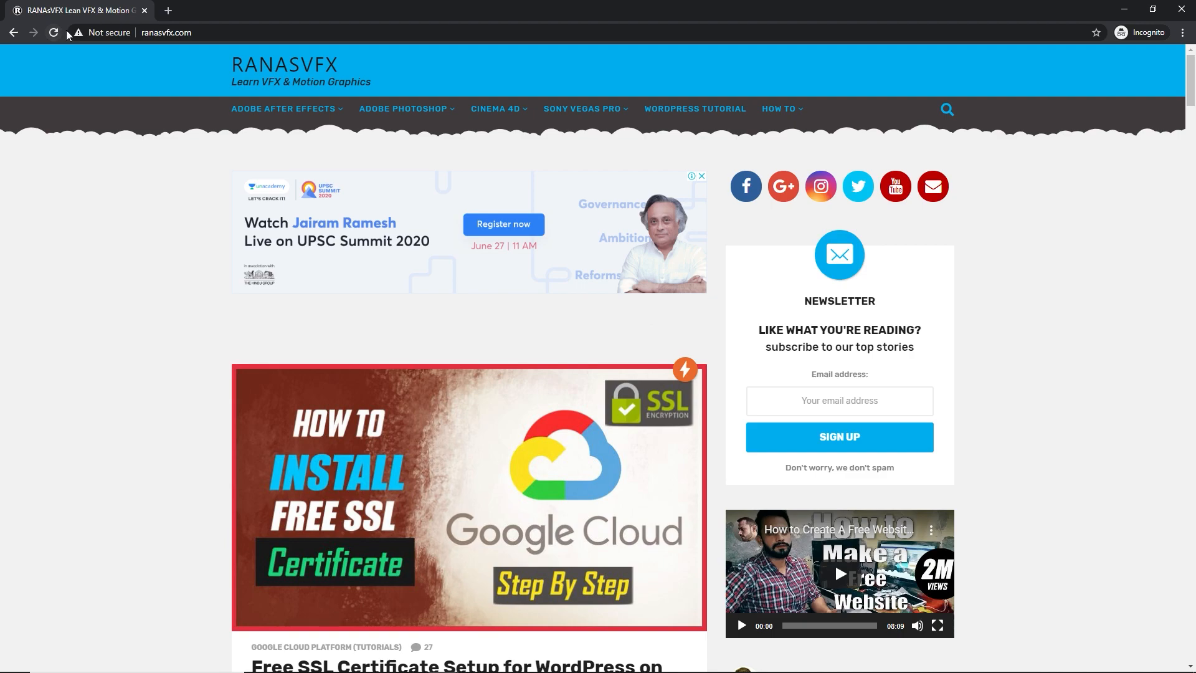
pyautogui.click(53, 32)
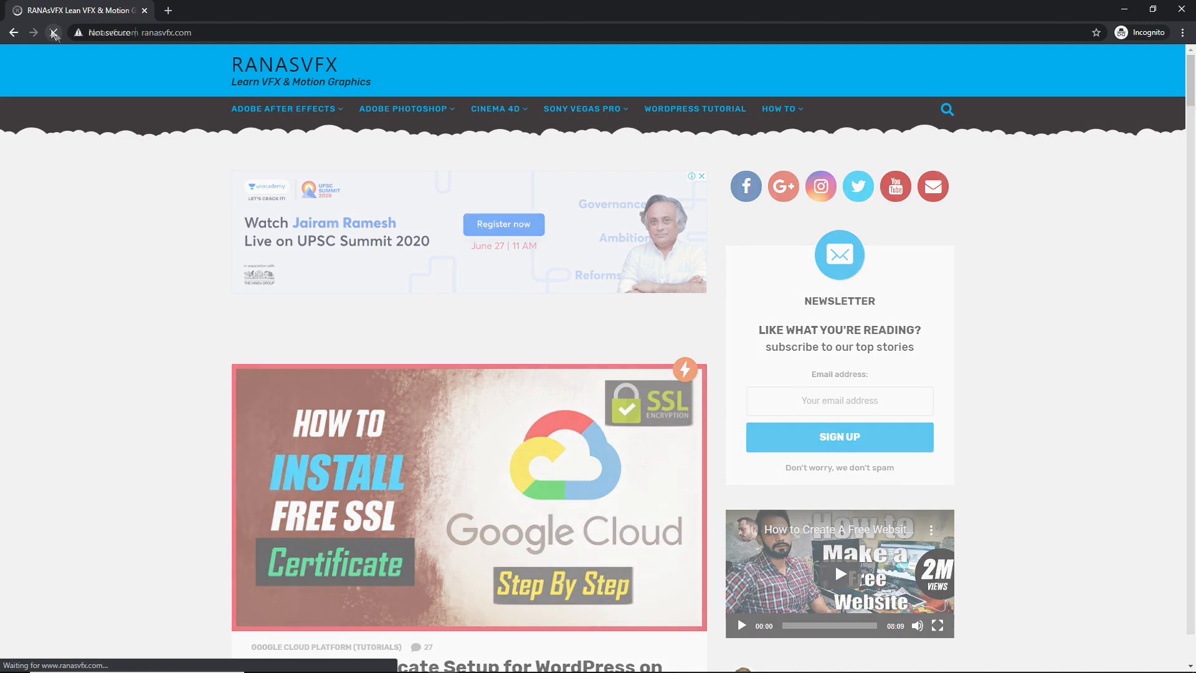